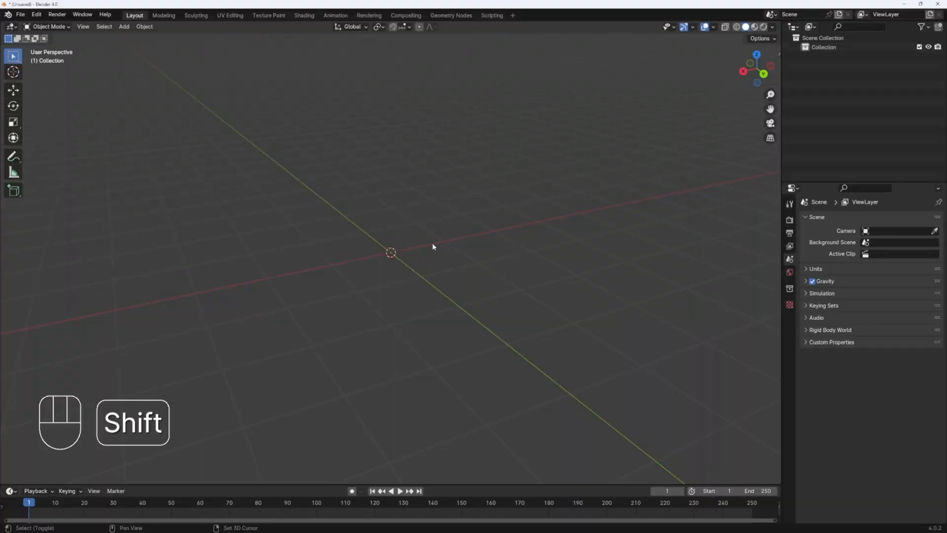
# Step: Add a plane scaled to 0.8 on X and located at 0.8 m on X
pyautogui.press('shift+a')
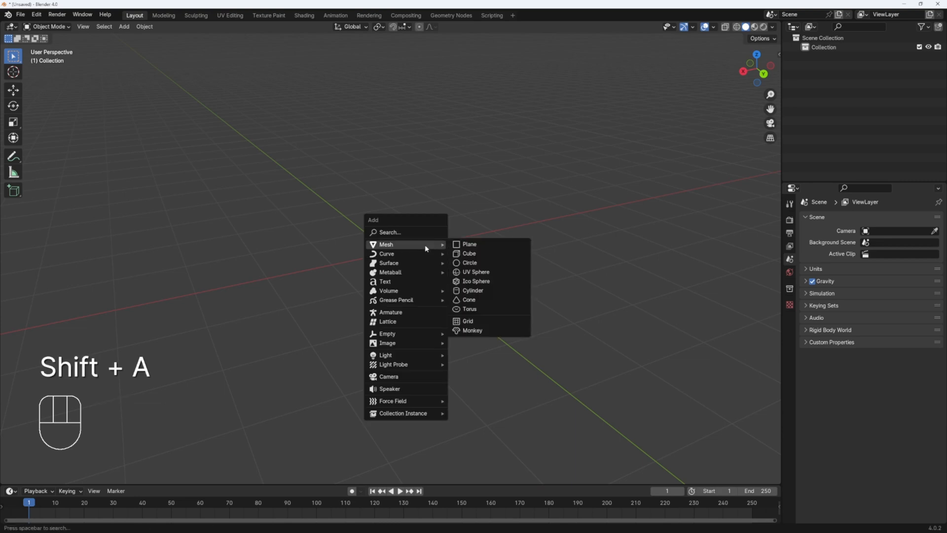
pyautogui.moveTo(470, 244)
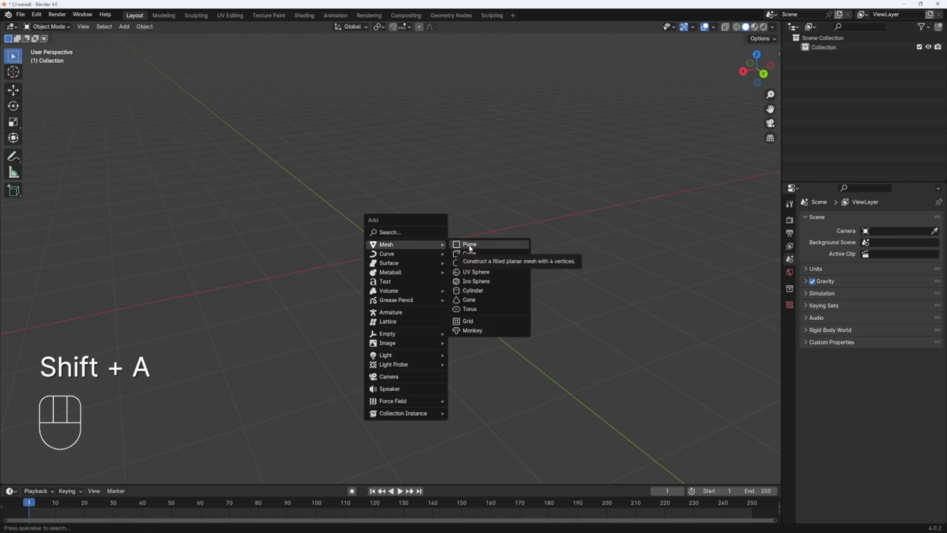
pyautogui.click(469, 244)
pyautogui.write('.8')
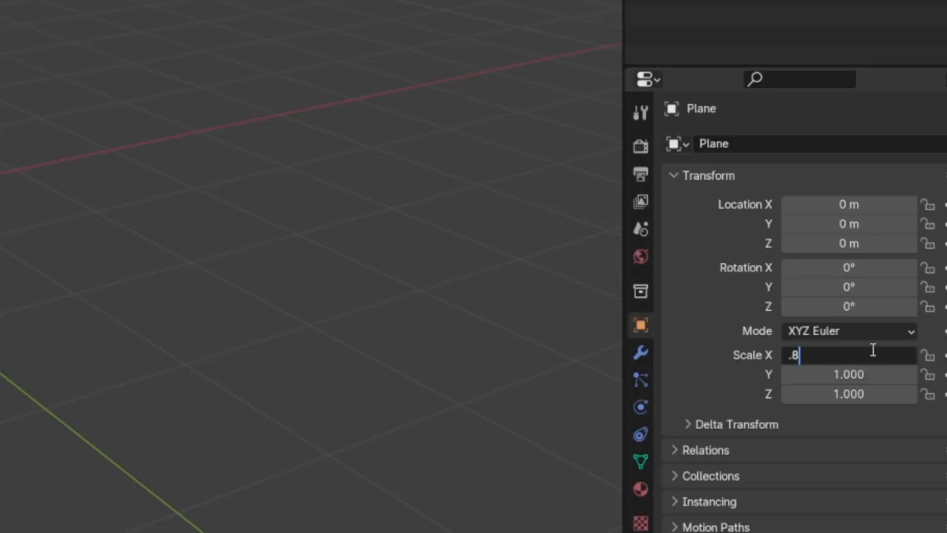
pyautogui.press('Return')
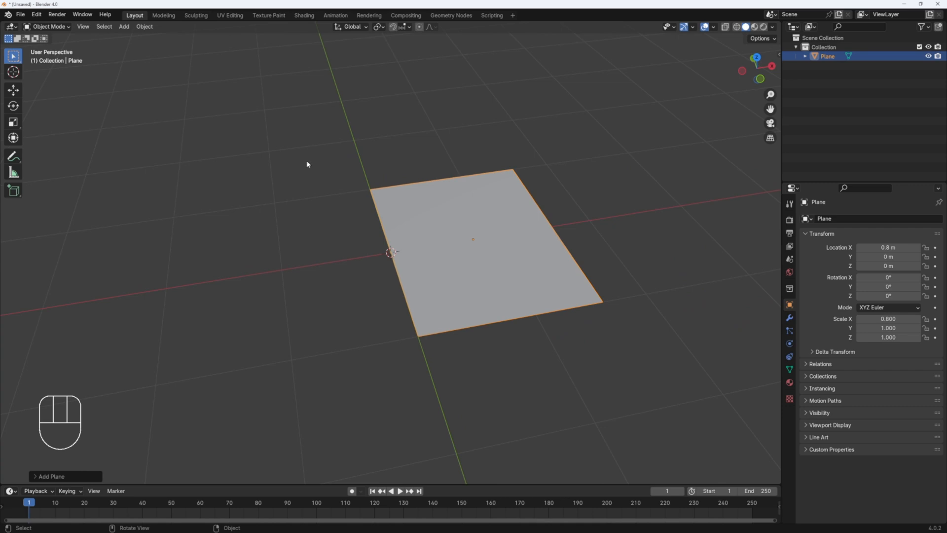
pyautogui.moveTo(144, 26)
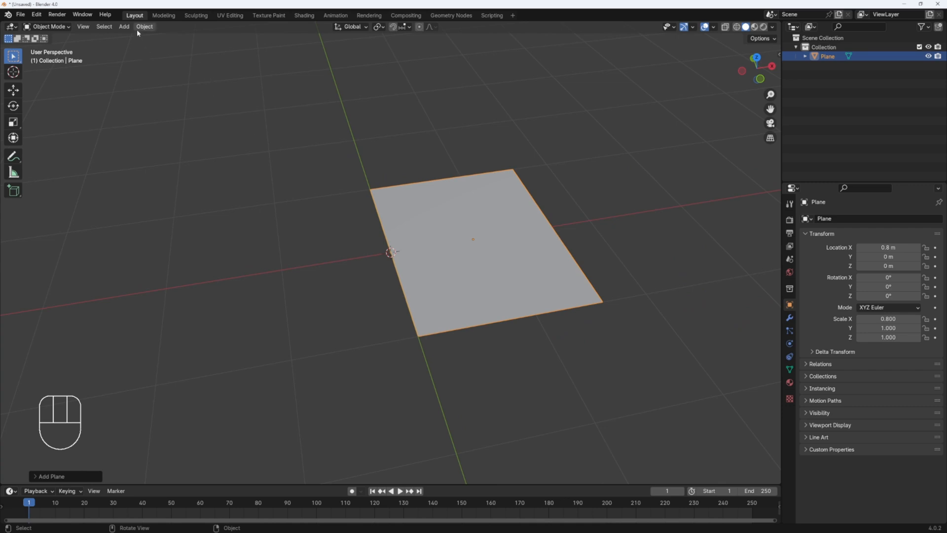
# Step: Set the plane's origin to the 3D cursor at the world origin
pyautogui.click(144, 26)
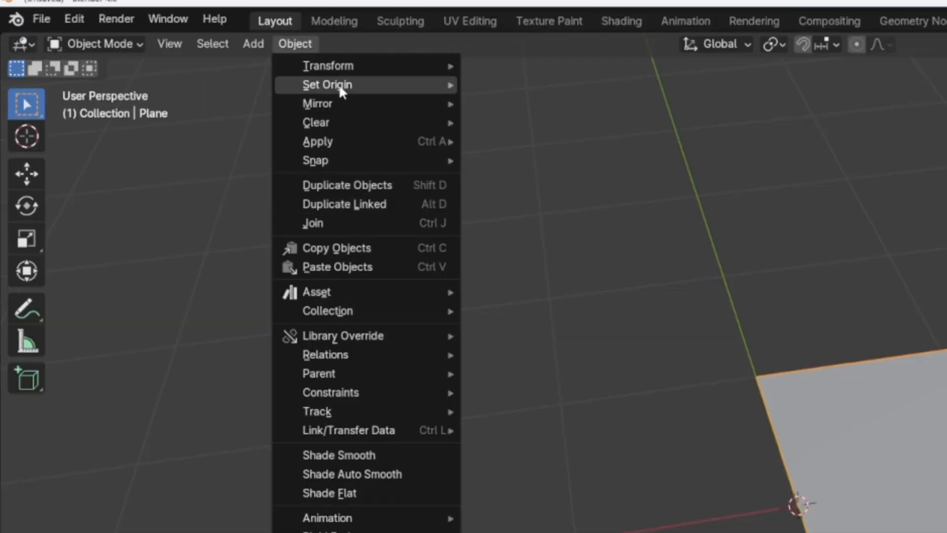
pyautogui.click(529, 134)
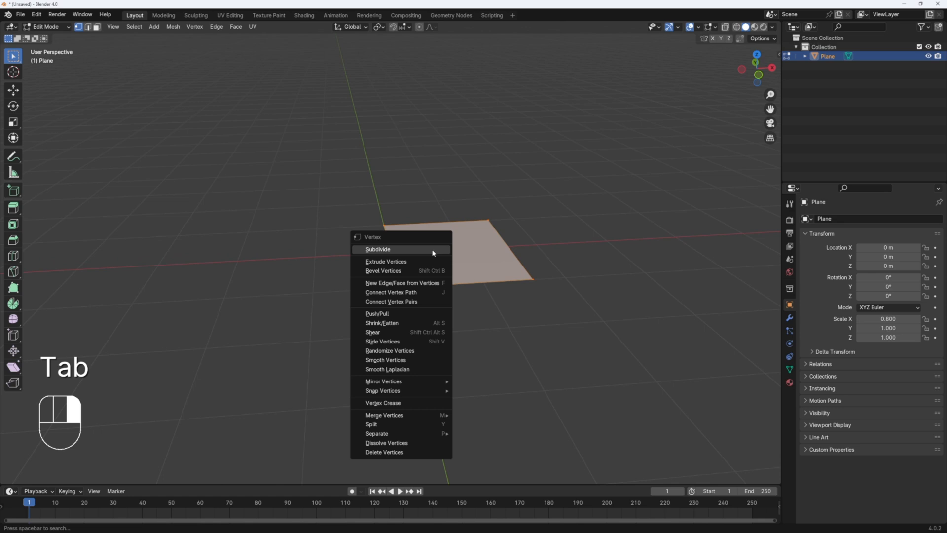
# Step: Subdivide the plane mesh with 32 cuts and return to object mode
pyautogui.click(378, 249)
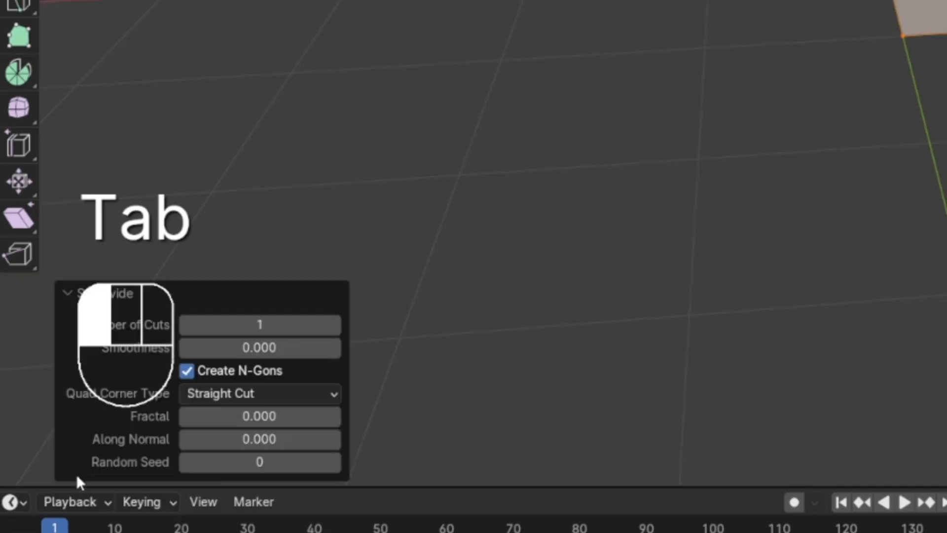
pyautogui.doubleClick(259, 325)
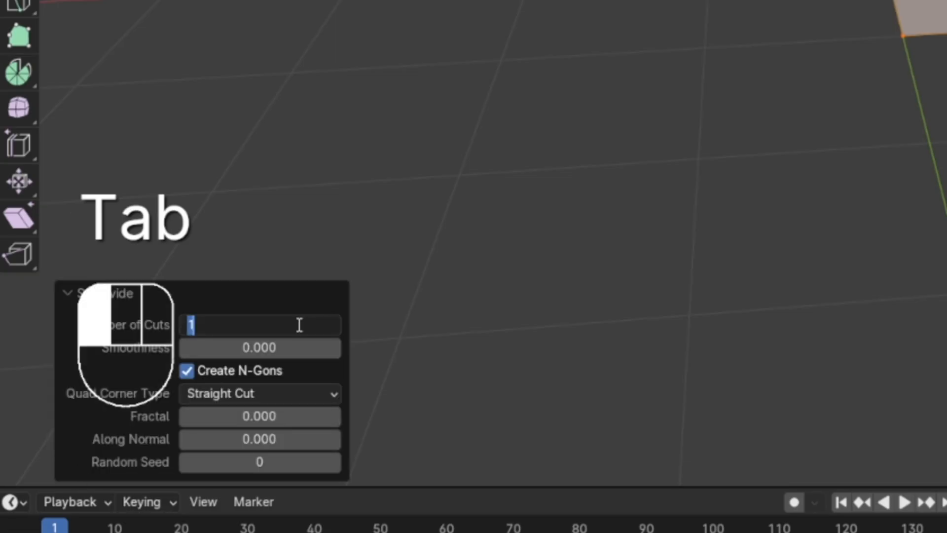
pyautogui.write('32')
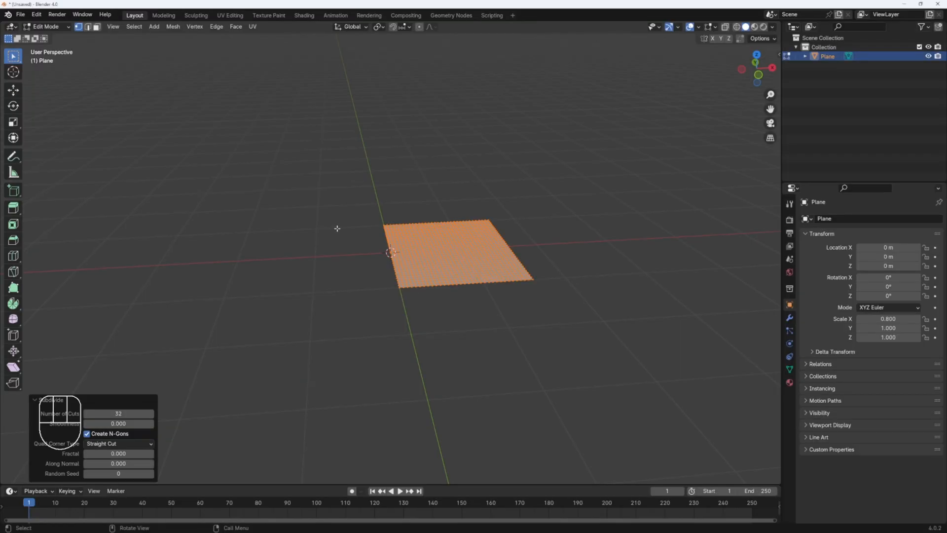
pyautogui.press('Tab')
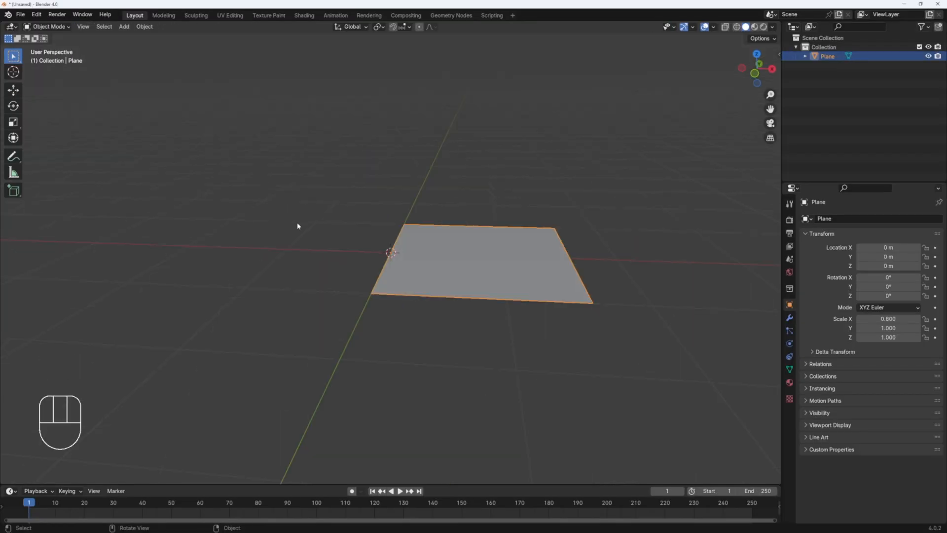
# Step: Add a sphere empty at the origin rotated 90° on X and scaled to about 0.255
pyautogui.press('shift+a')
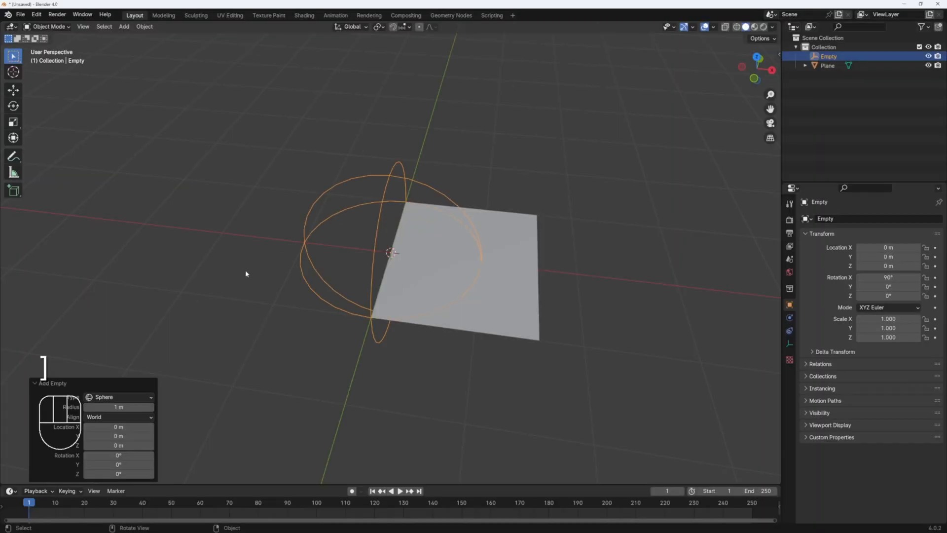
pyautogui.press('s')
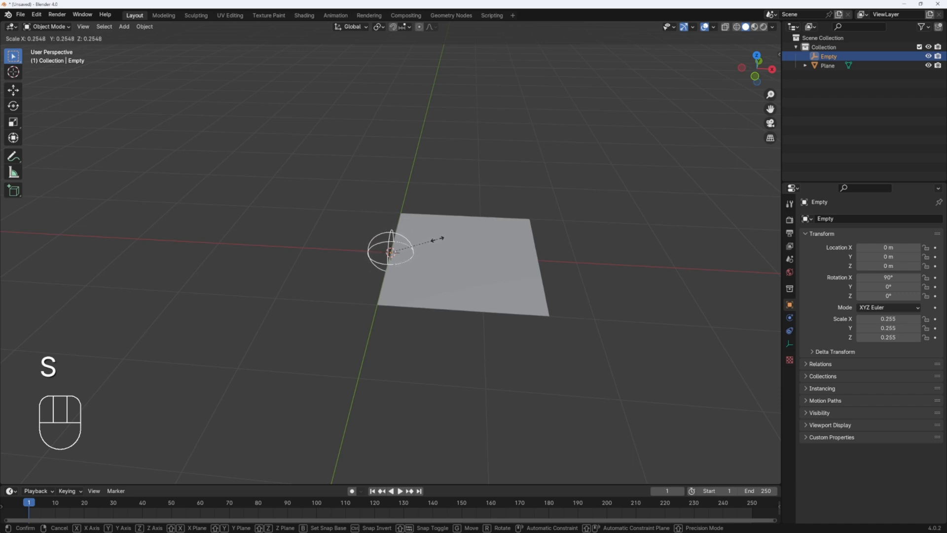
pyautogui.click(392, 253)
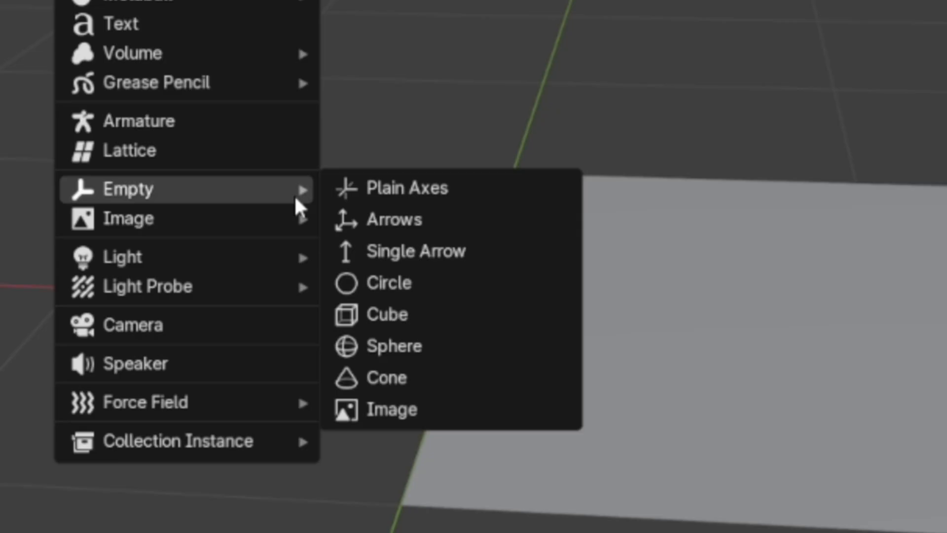
# Step: Add a small cube empty around the sphere empty and rename it 'Parent'
pyautogui.click(387, 314)
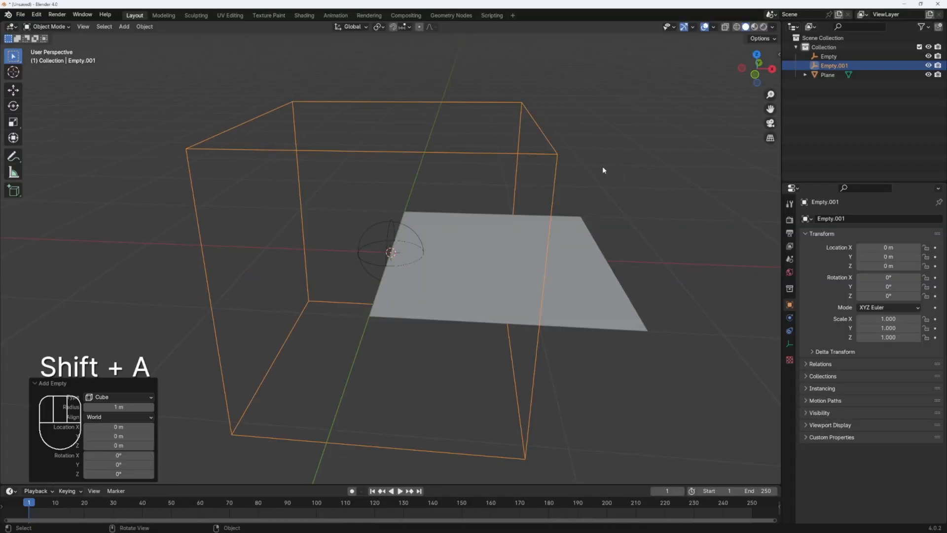
pyautogui.press('s')
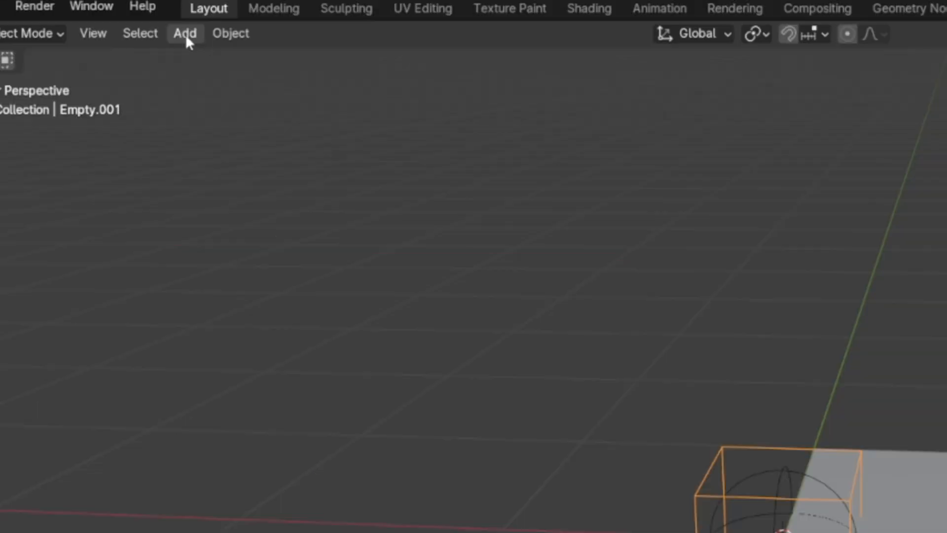
pyautogui.click(229, 33)
pyautogui.write('P')
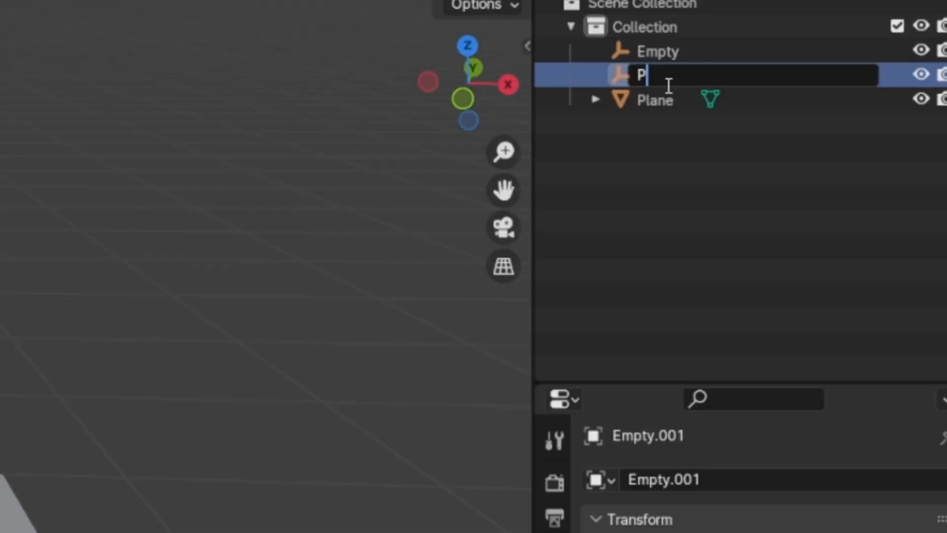
pyautogui.write('arent')
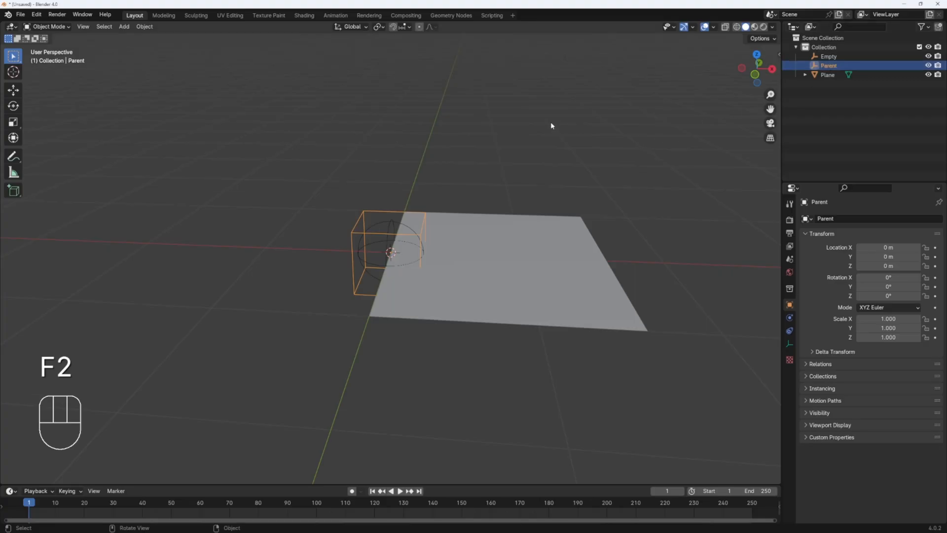
pyautogui.moveTo(589, 146)
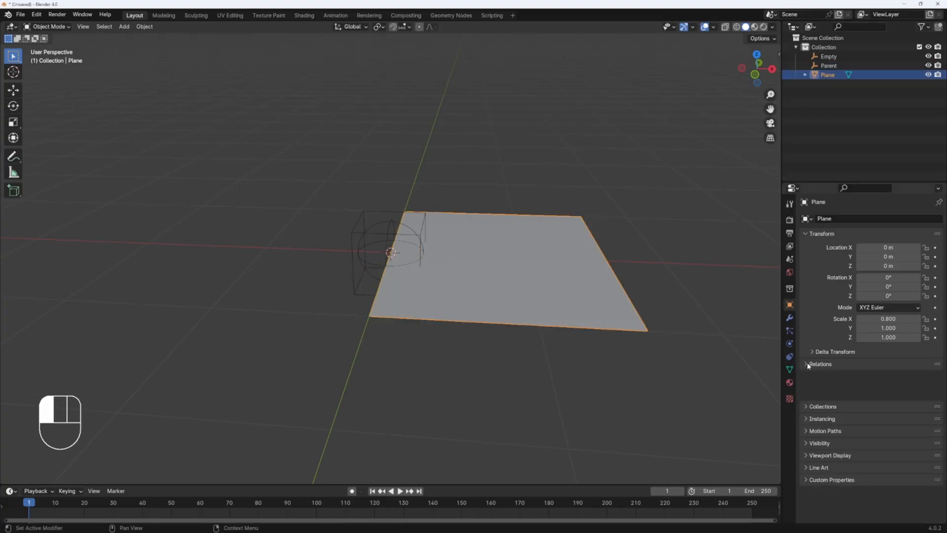
# Step: Parent the plane and the sphere empty to the 'Parent' empty via Relations
pyautogui.click(819, 365)
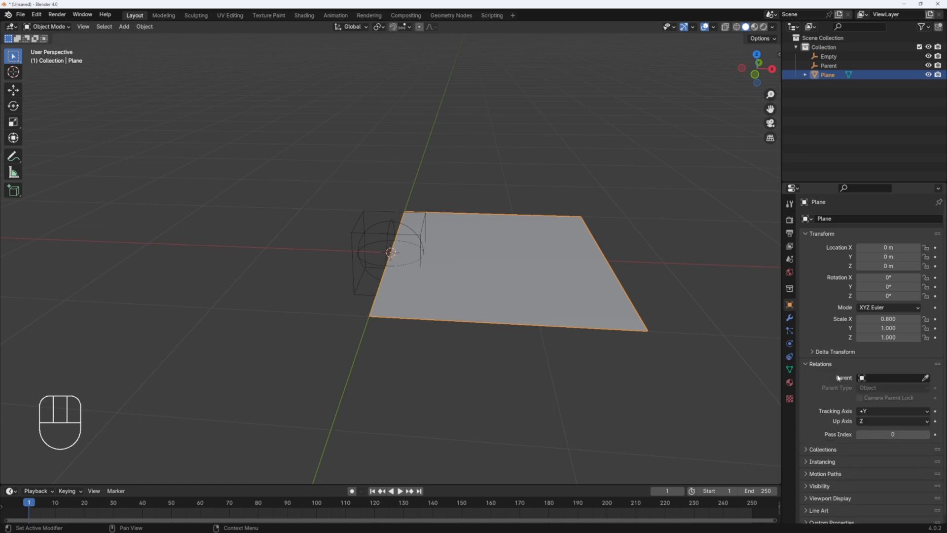
pyautogui.click(894, 378)
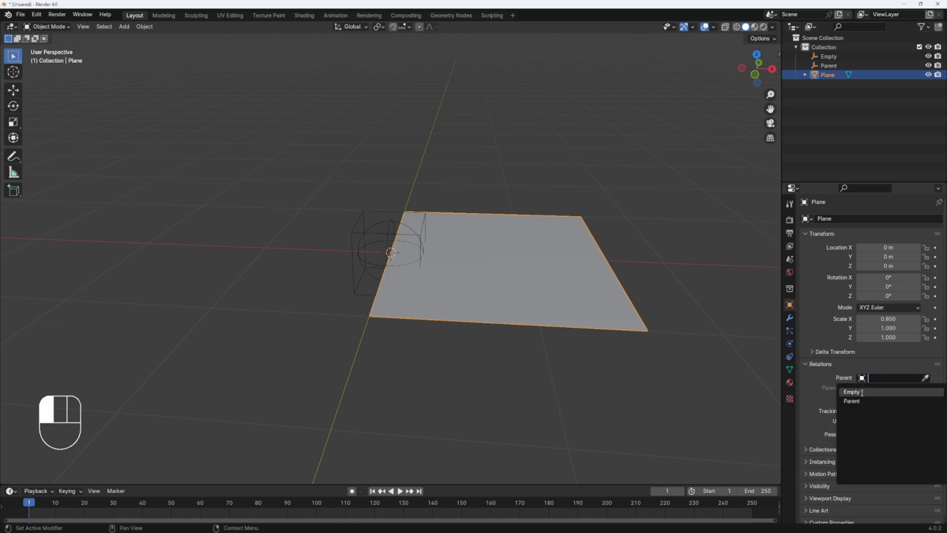
pyautogui.click(852, 400)
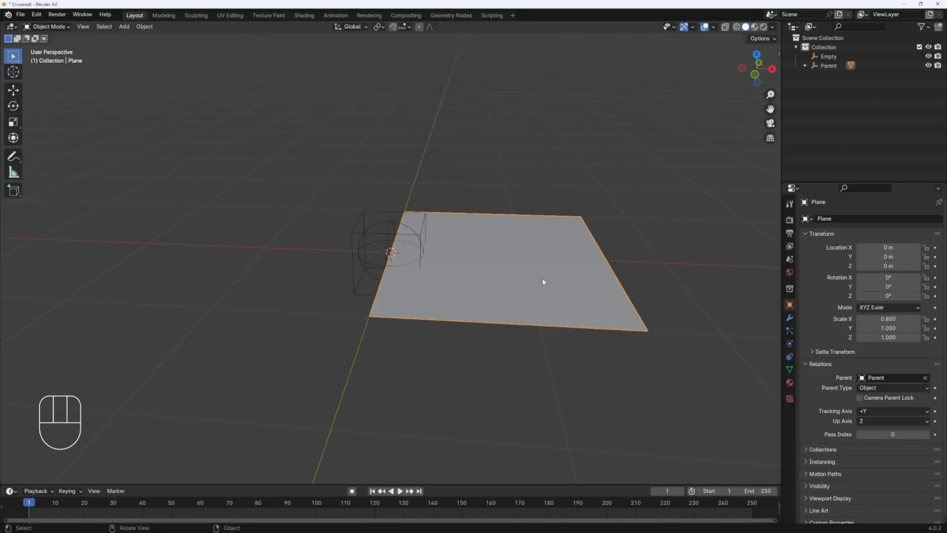
pyautogui.moveTo(404, 227)
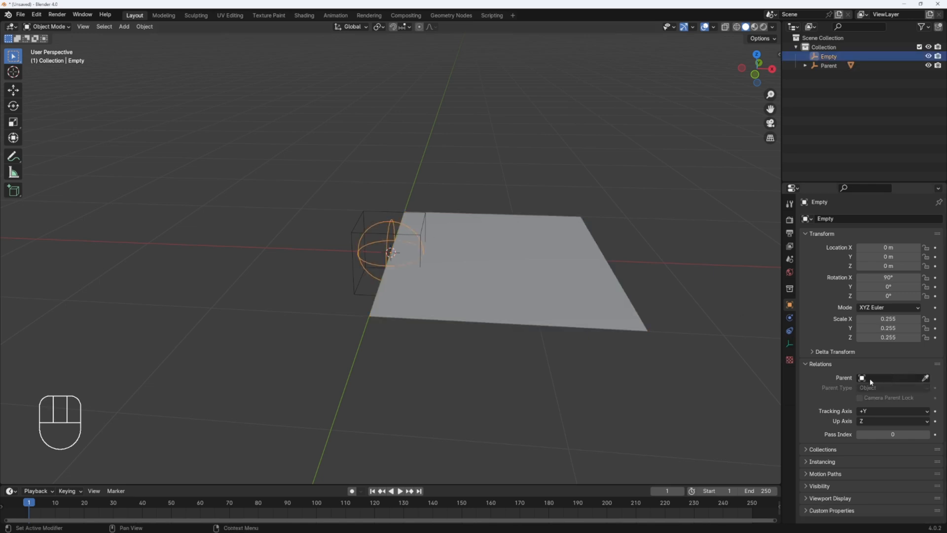
pyautogui.click(891, 378)
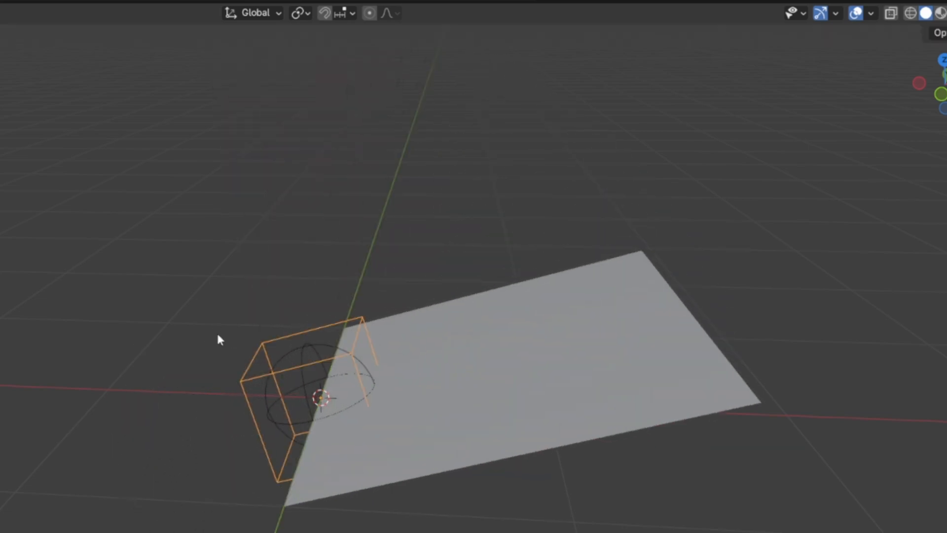
# Step: Keyframe the Parent empty's Y rotation from 0° to -180° and play back the swing
pyautogui.press('ctrl+z')
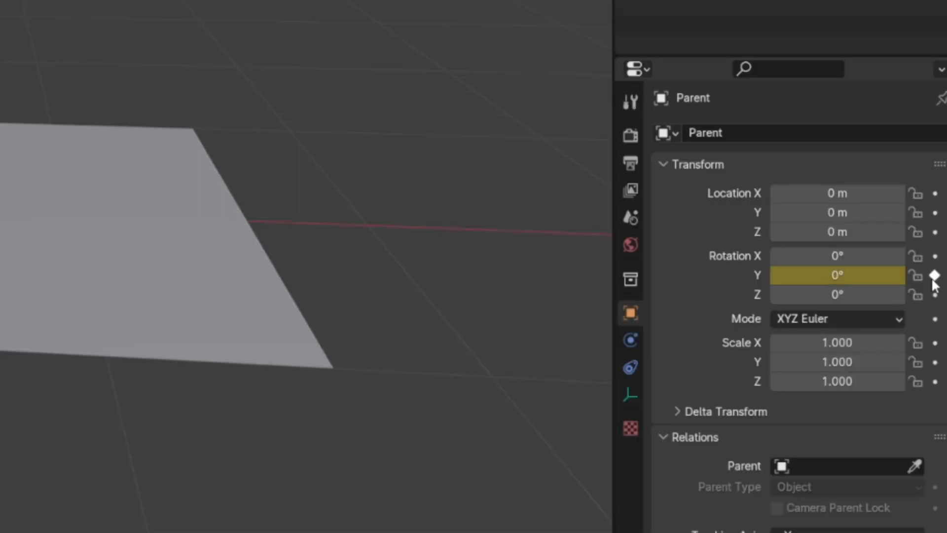
pyautogui.press('ctrl+z')
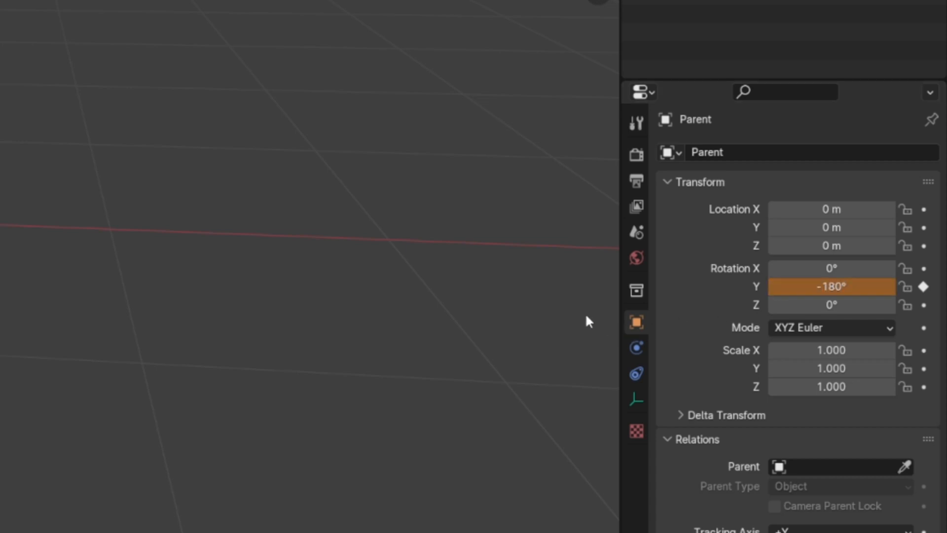
pyautogui.press('space')
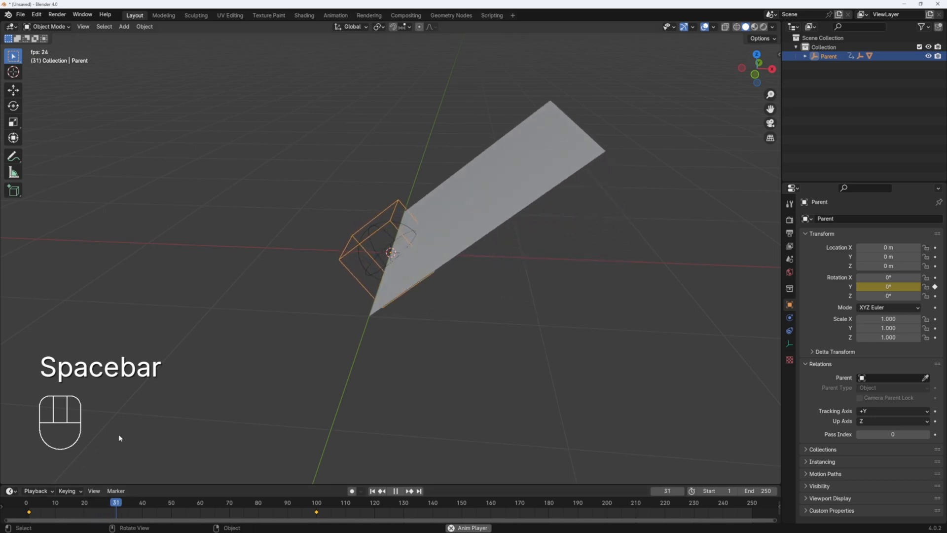
pyautogui.press('space')
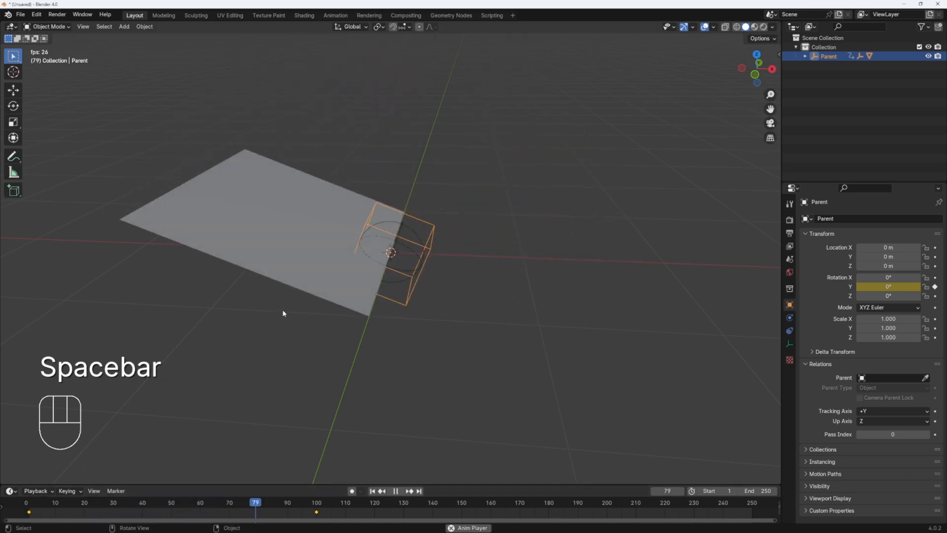
pyautogui.press('space')
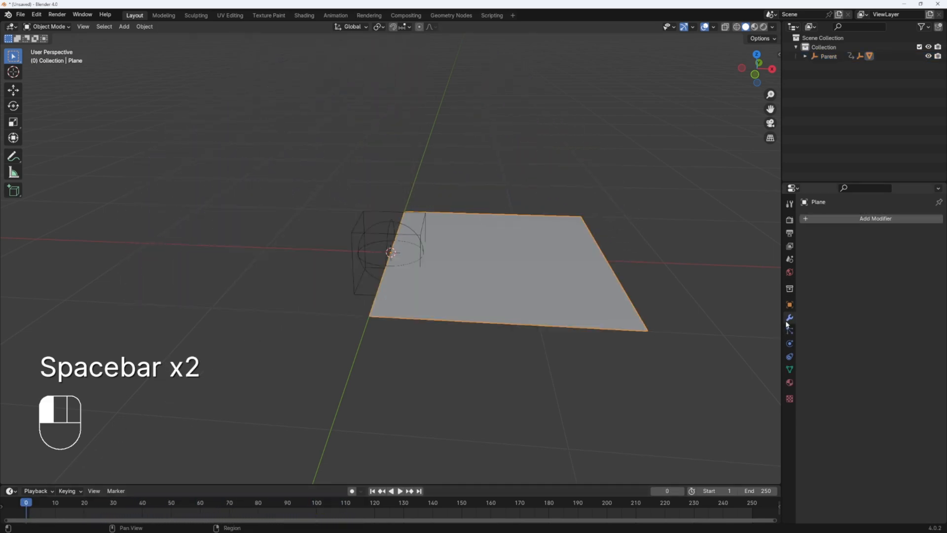
# Step: Add a Simple Deform modifier in Bend mode using the sphere empty as origin
pyautogui.click(874, 218)
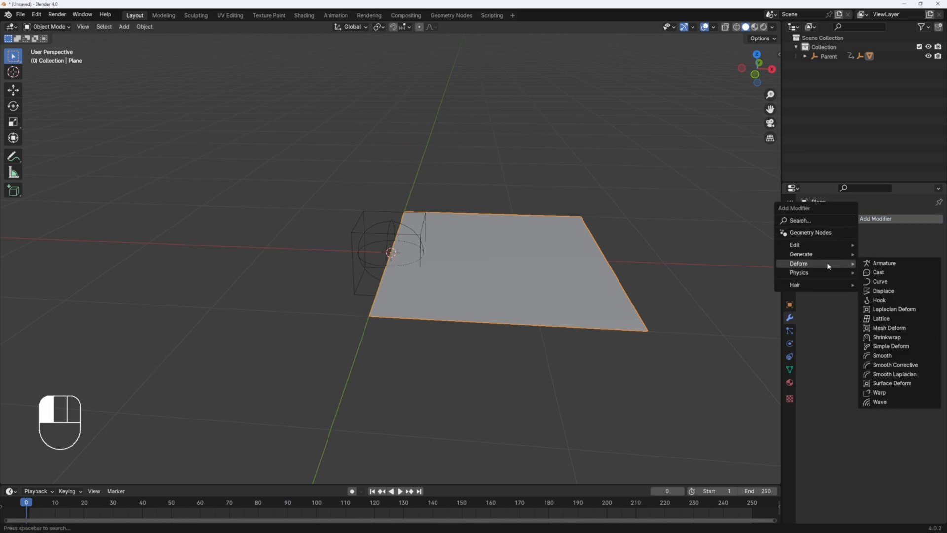
pyautogui.moveTo(890, 346)
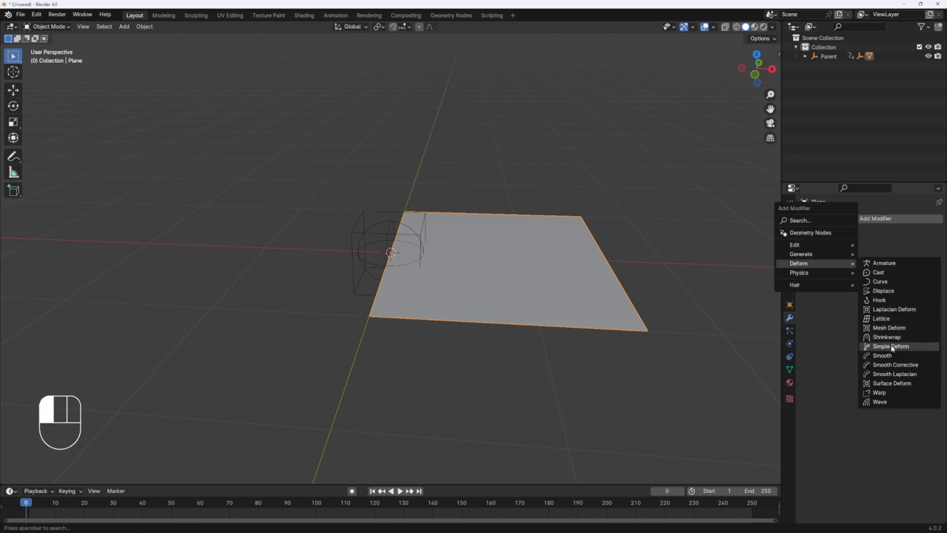
pyautogui.click(890, 345)
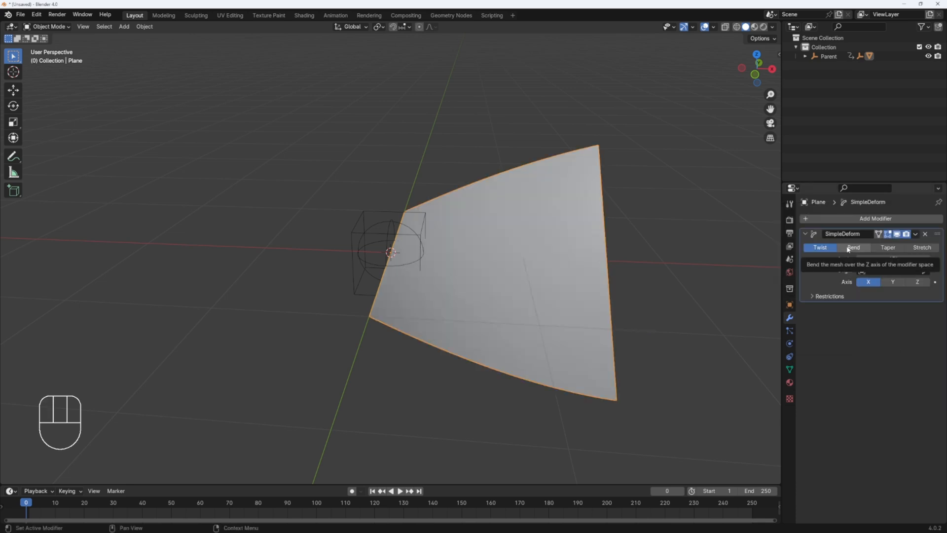
pyautogui.click(853, 247)
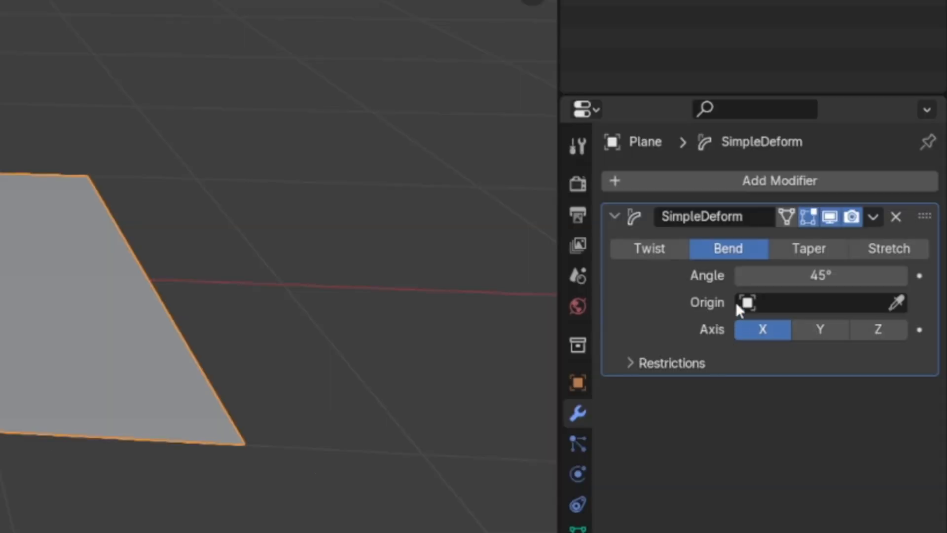
pyautogui.click(822, 302)
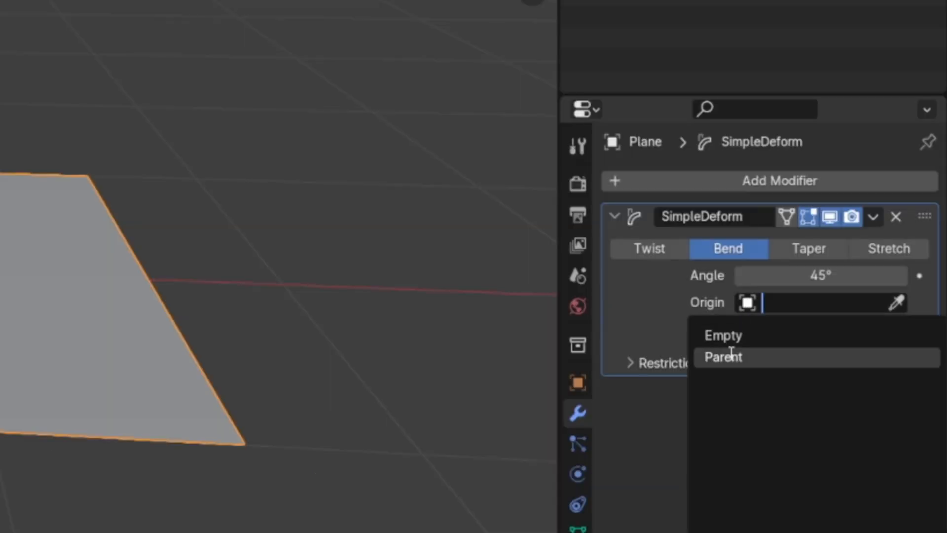
pyautogui.click(723, 334)
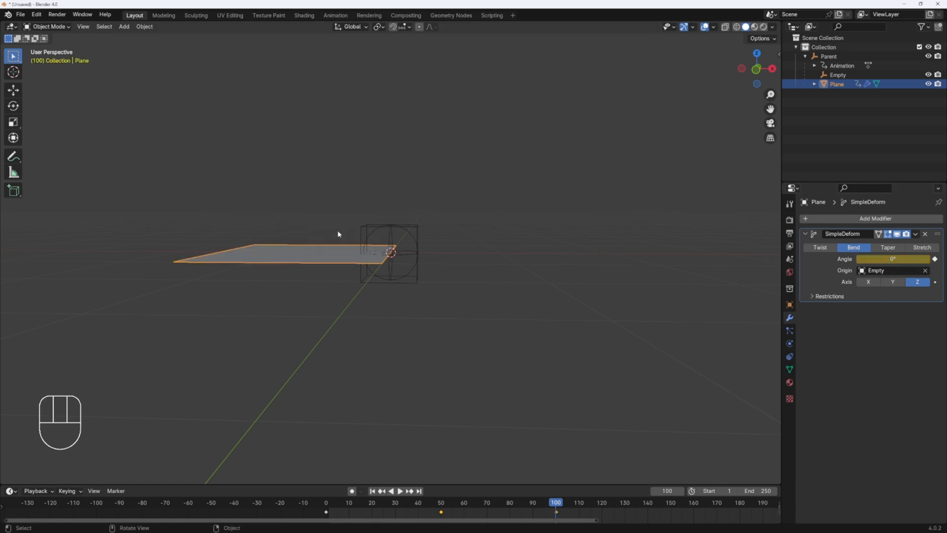
# Step: Play back the bend animation and review the Parent empty's flip timing
pyautogui.click(329, 502)
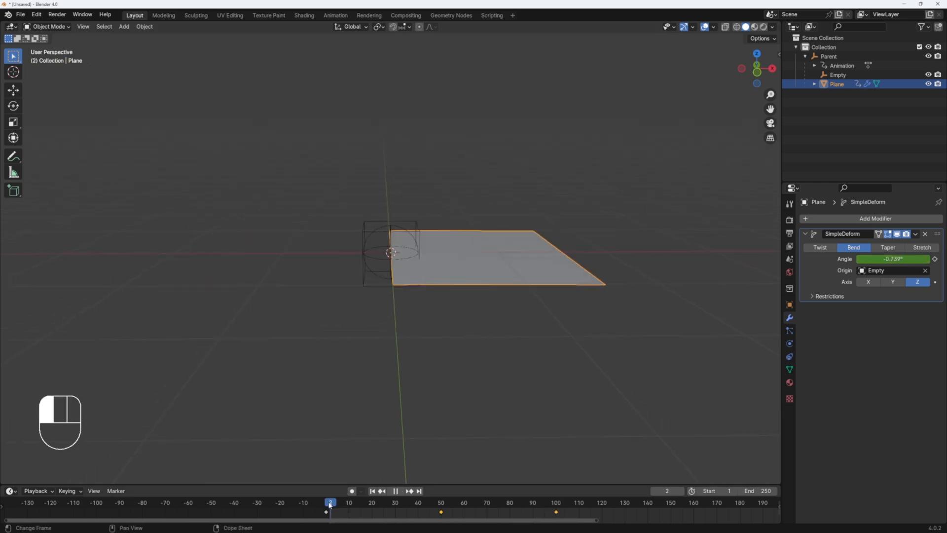
pyautogui.press('space')
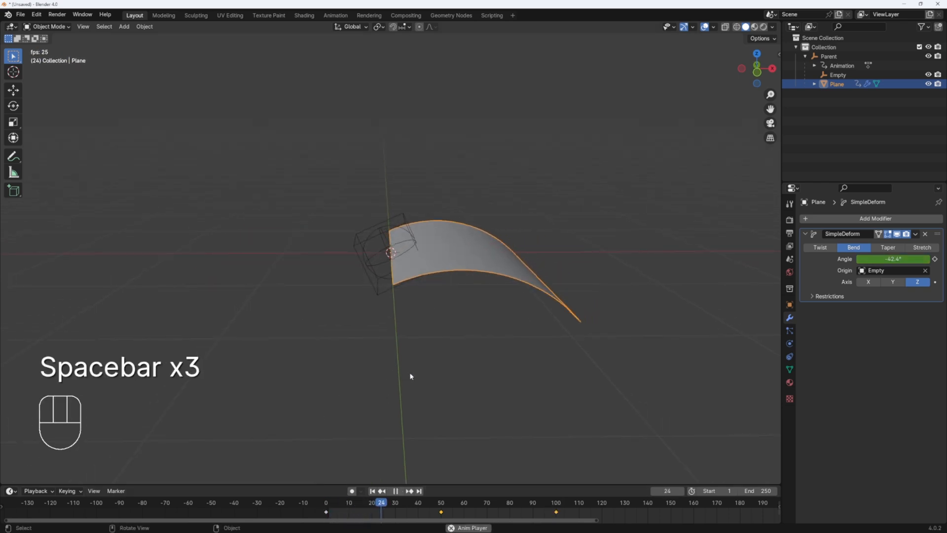
pyautogui.press('space')
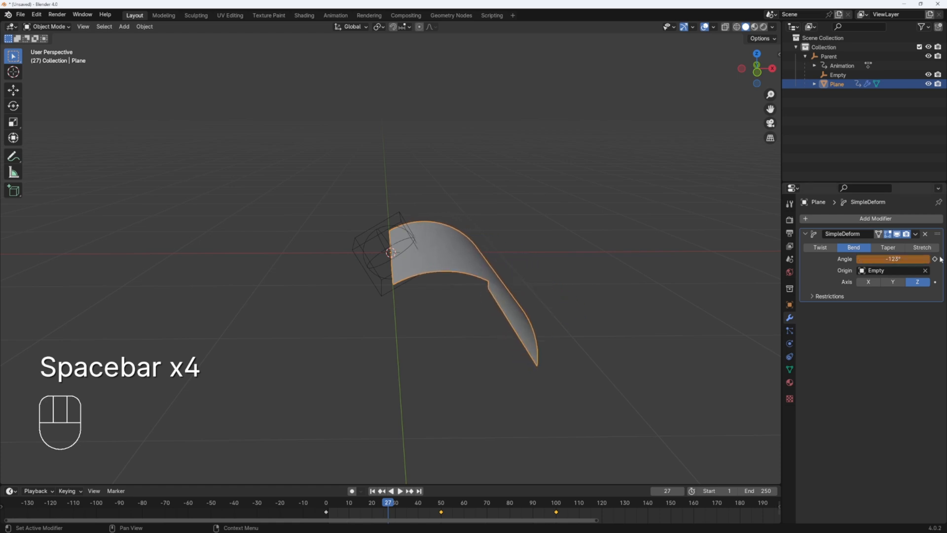
pyautogui.click(829, 56)
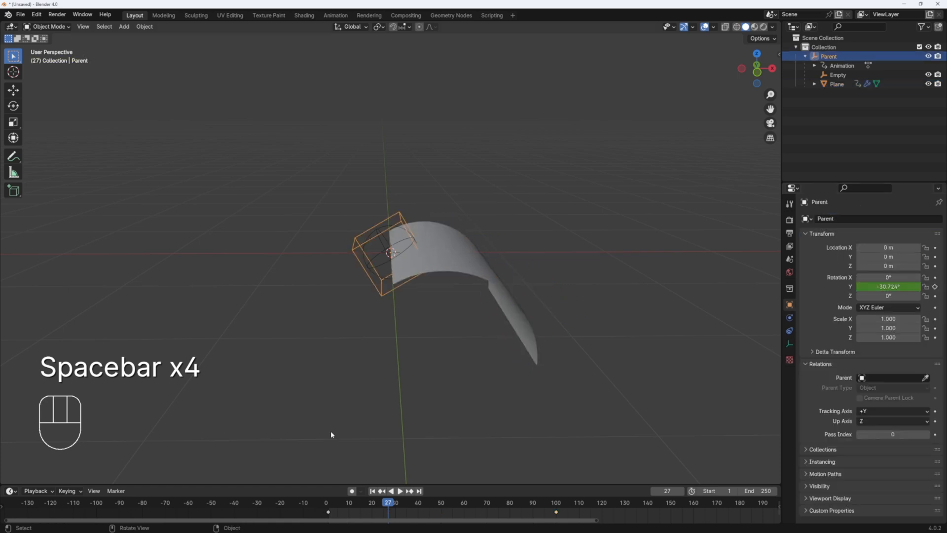
pyautogui.press('space')
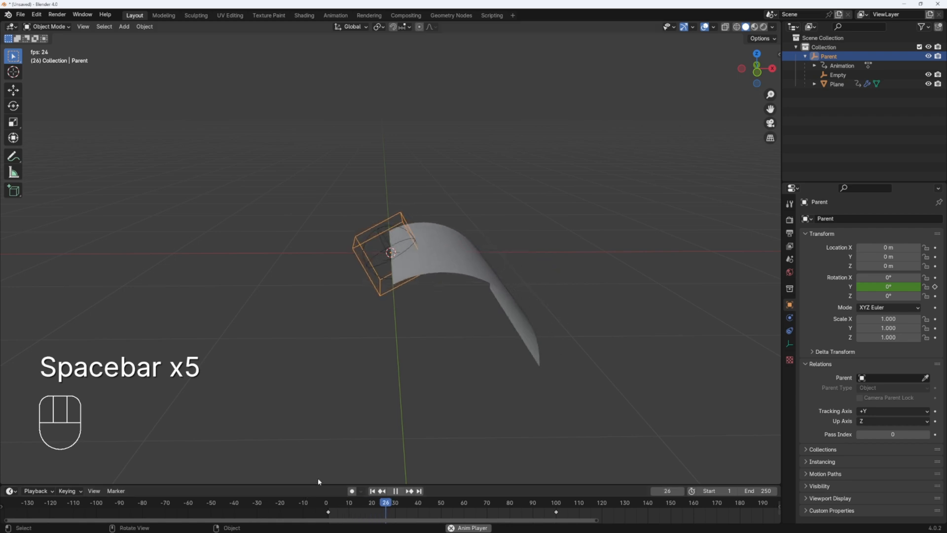
pyautogui.press('space')
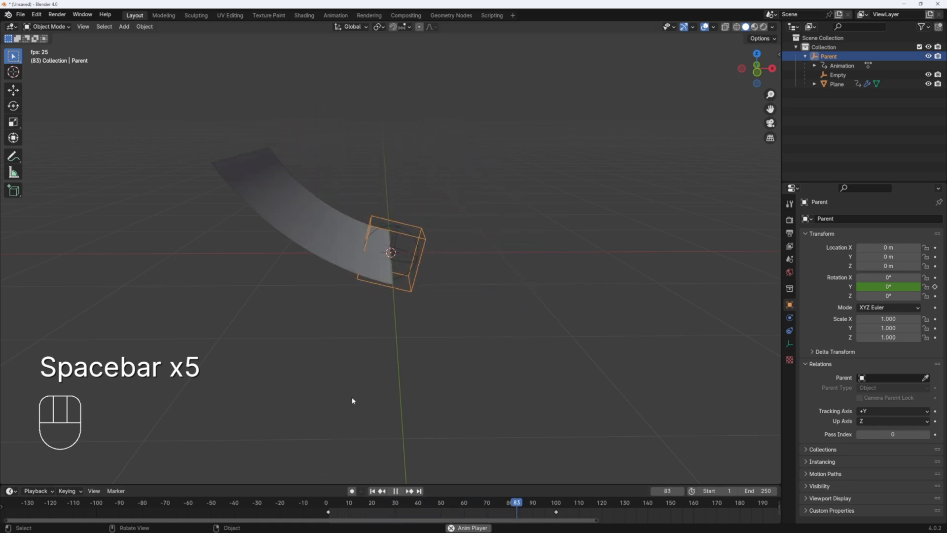
pyautogui.press('space')
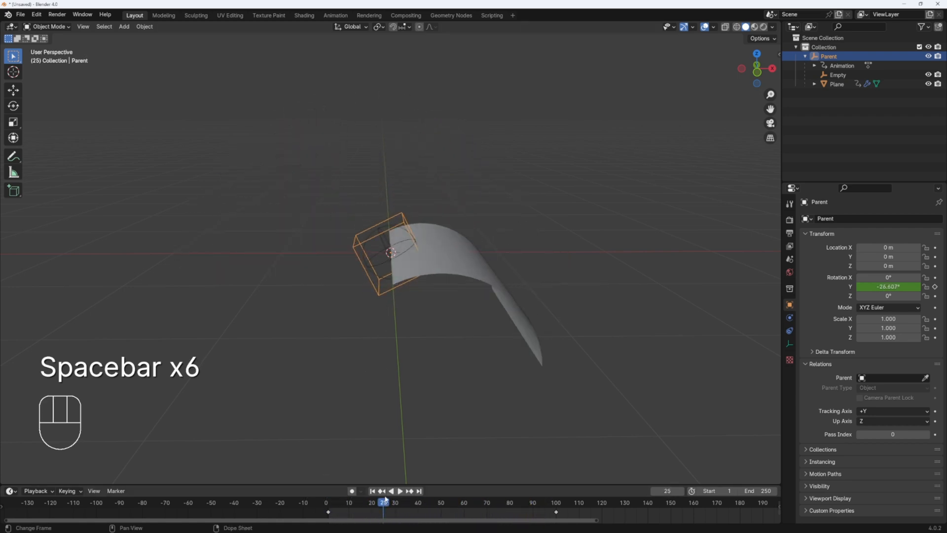
pyautogui.press('space')
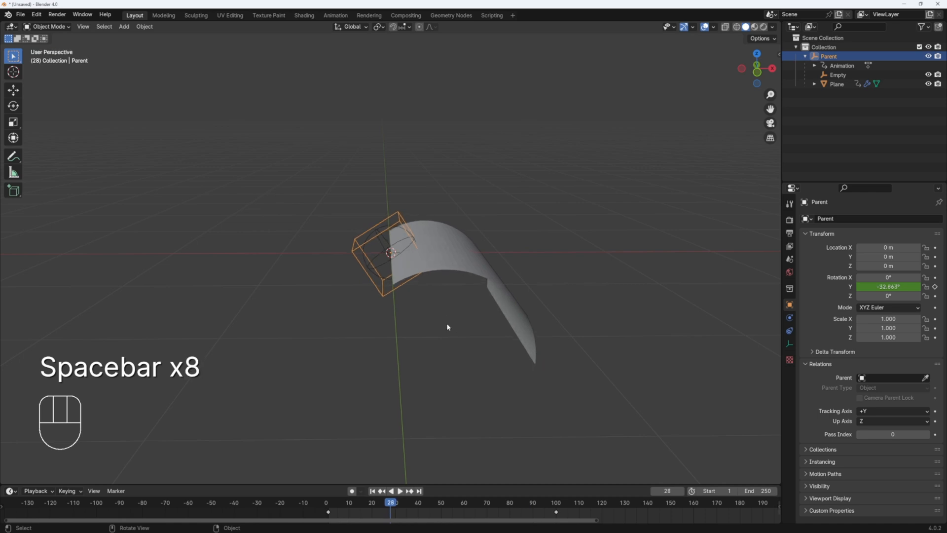
pyautogui.press('space')
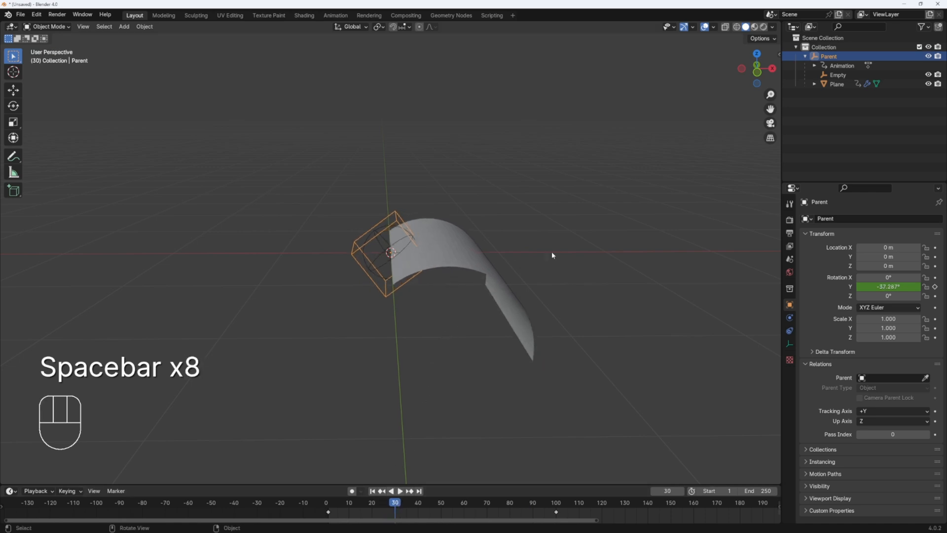
# Step: Adjust and keyframe the Parent rotation around frame 30 so the page curls as it flips
pyautogui.press('space')
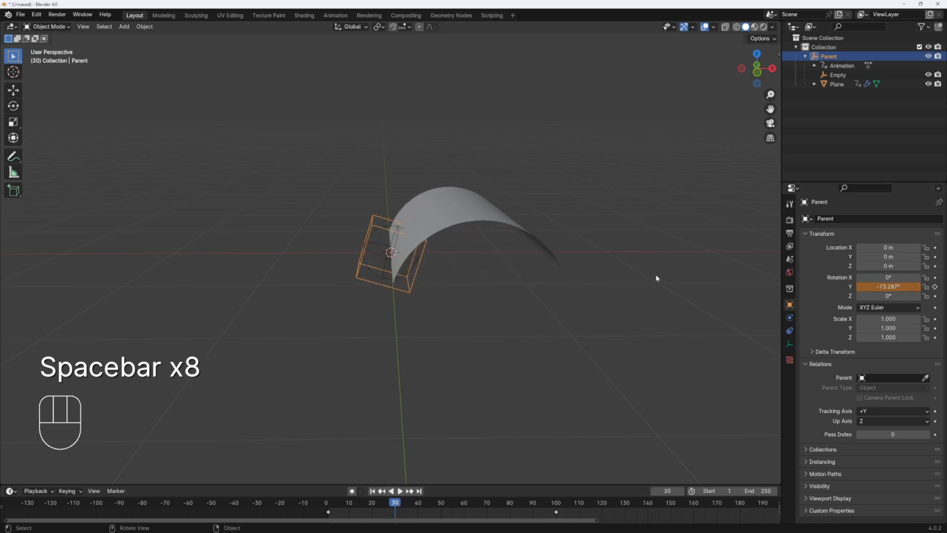
pyautogui.press('space')
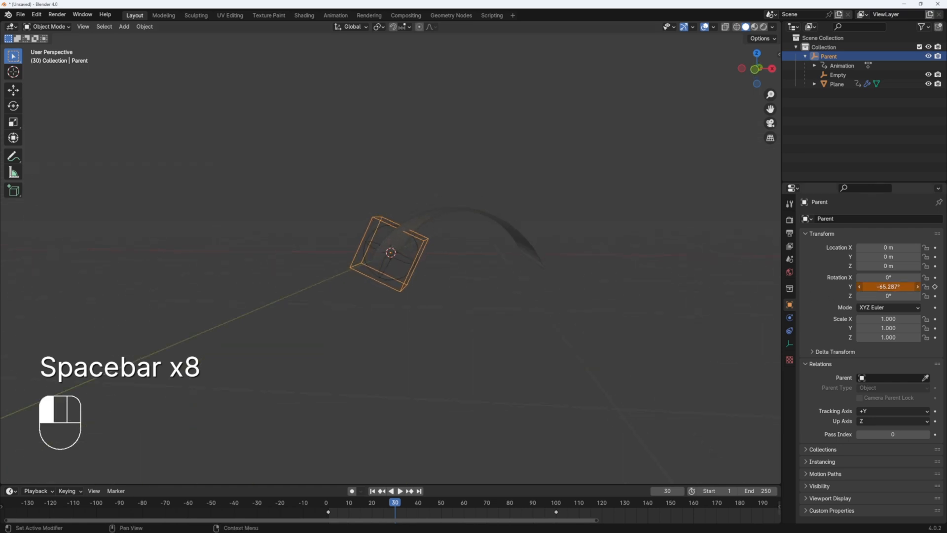
pyautogui.press('space')
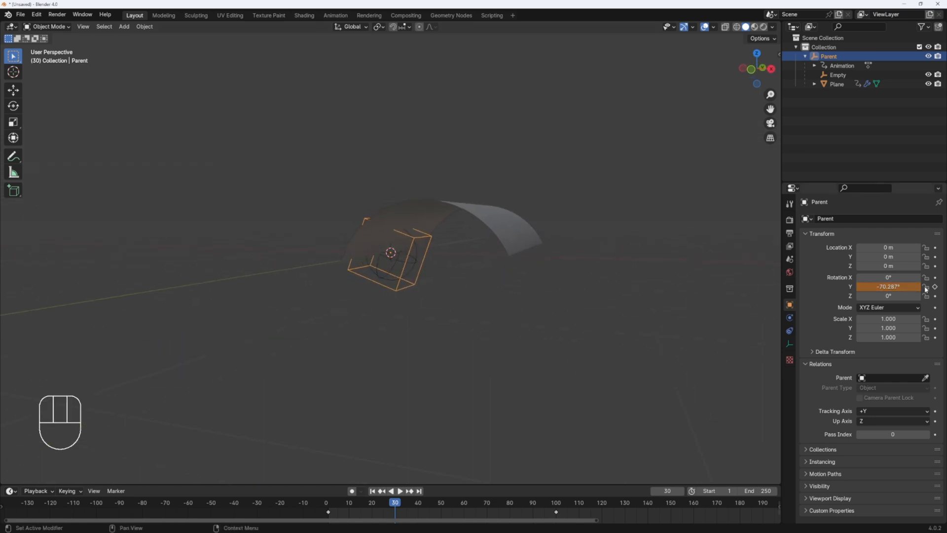
pyautogui.press('space')
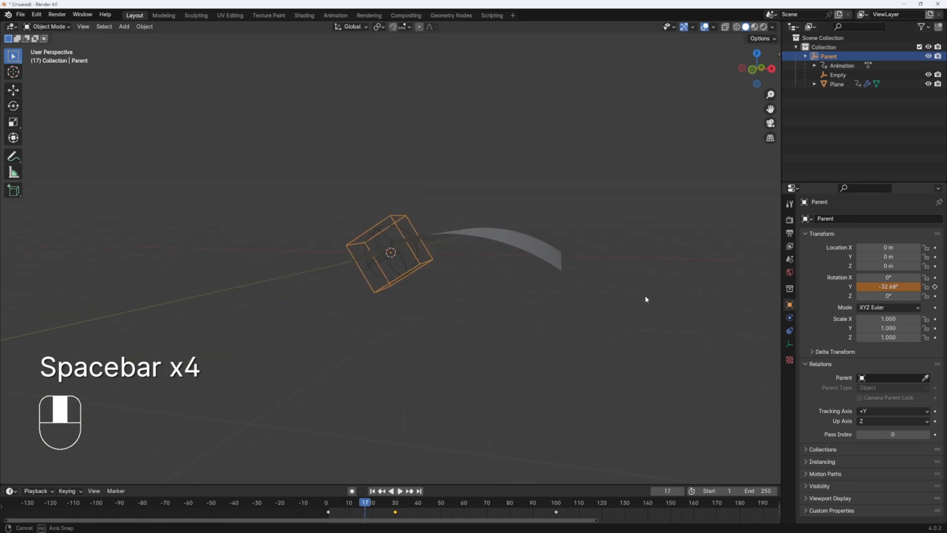
pyautogui.press('space')
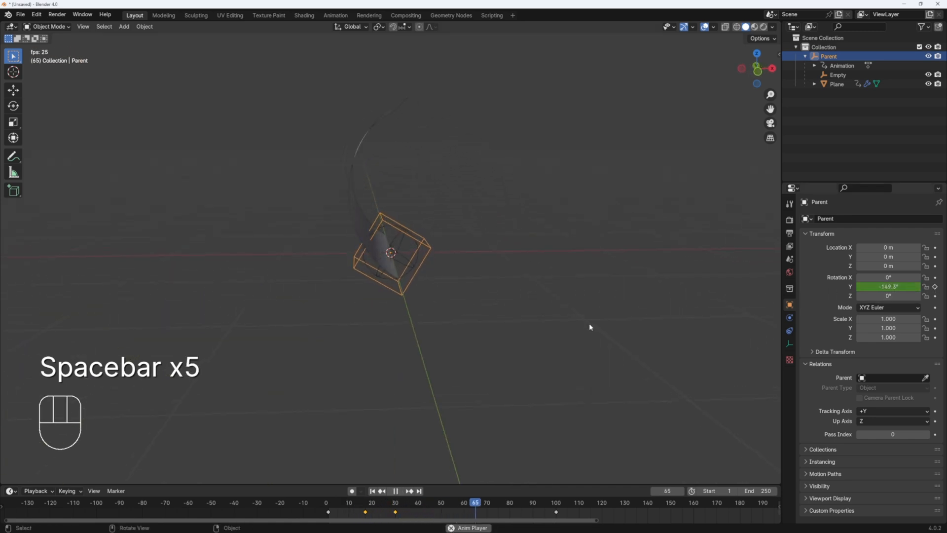
pyautogui.press('space')
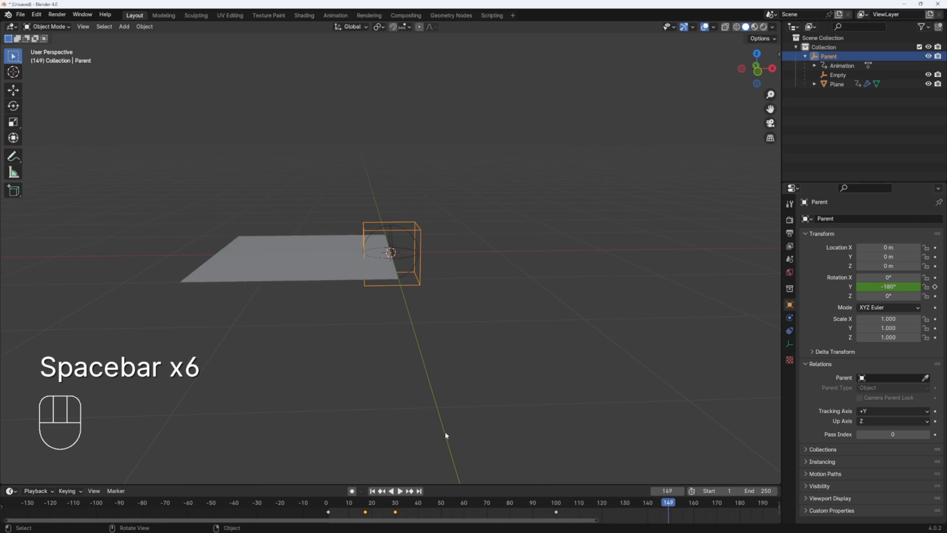
pyautogui.press('space')
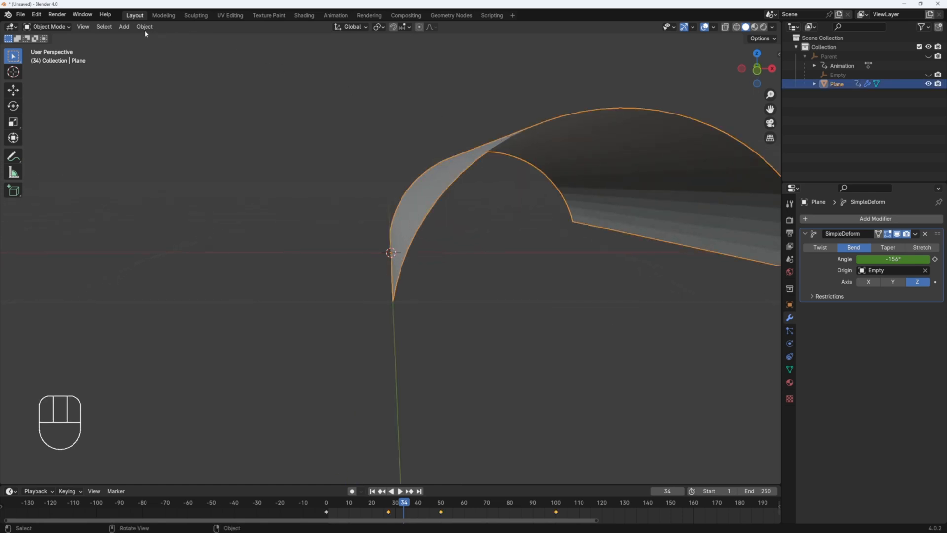
# Step: Select the curled plane and bring up the Object menu commands
pyautogui.click(145, 26)
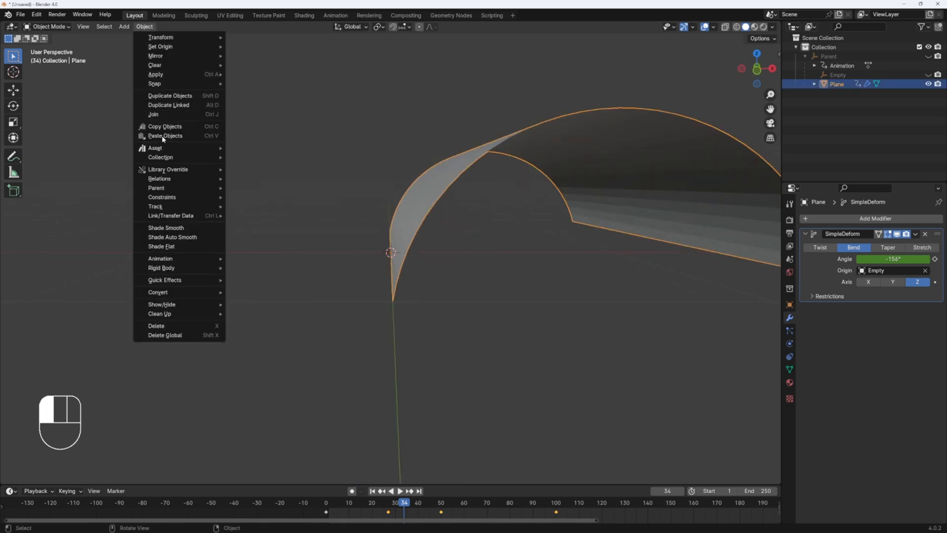
pyautogui.moveTo(165, 228)
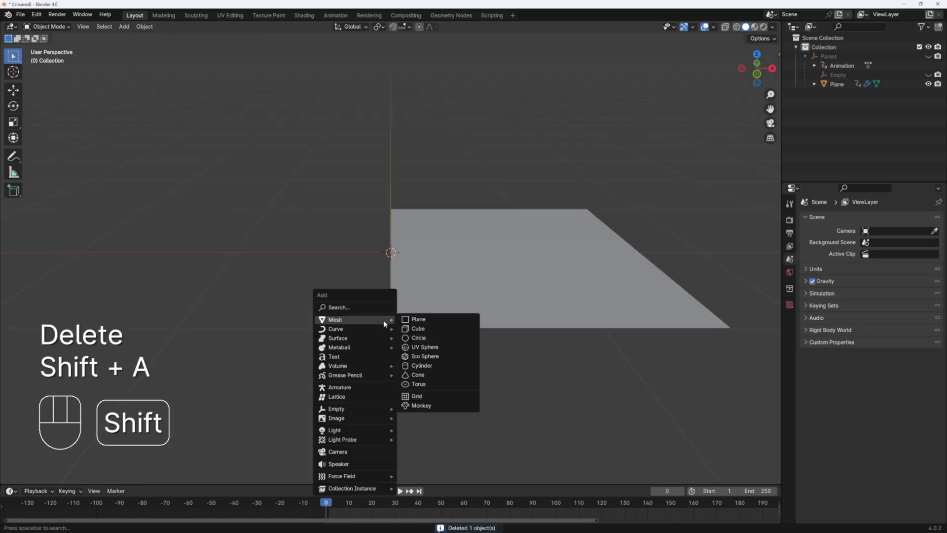
# Step: Add a second plane, Plane.001, and give it a new Geometry Nodes modifier
pyautogui.click(417, 318)
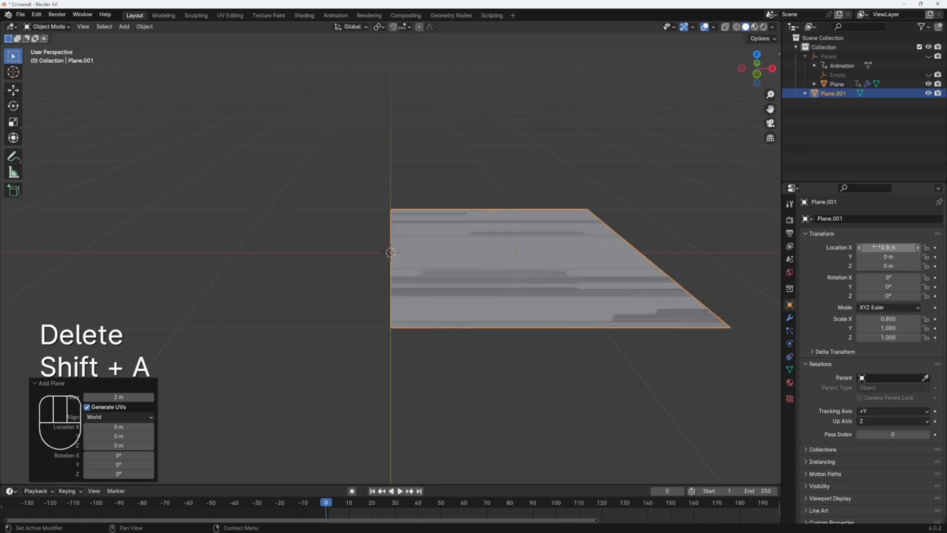
pyautogui.click(790, 318)
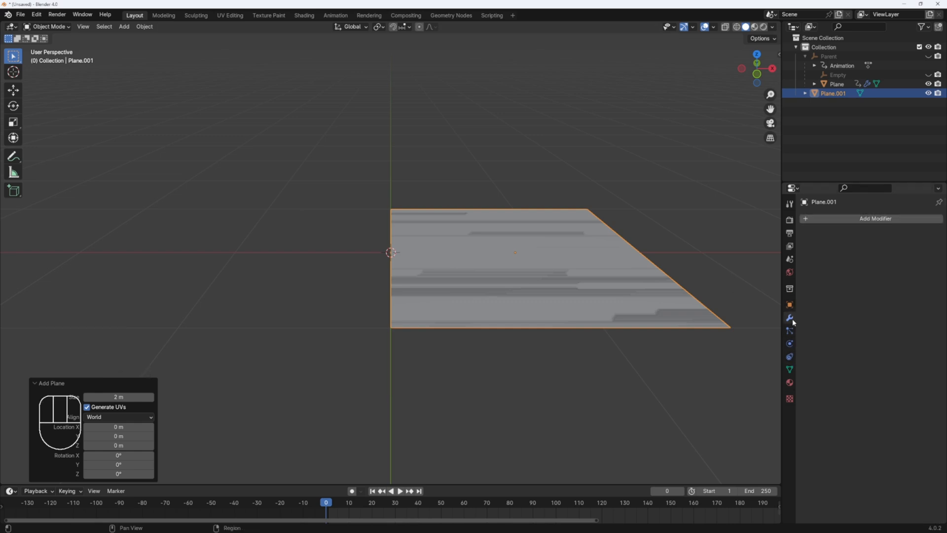
pyautogui.click(874, 218)
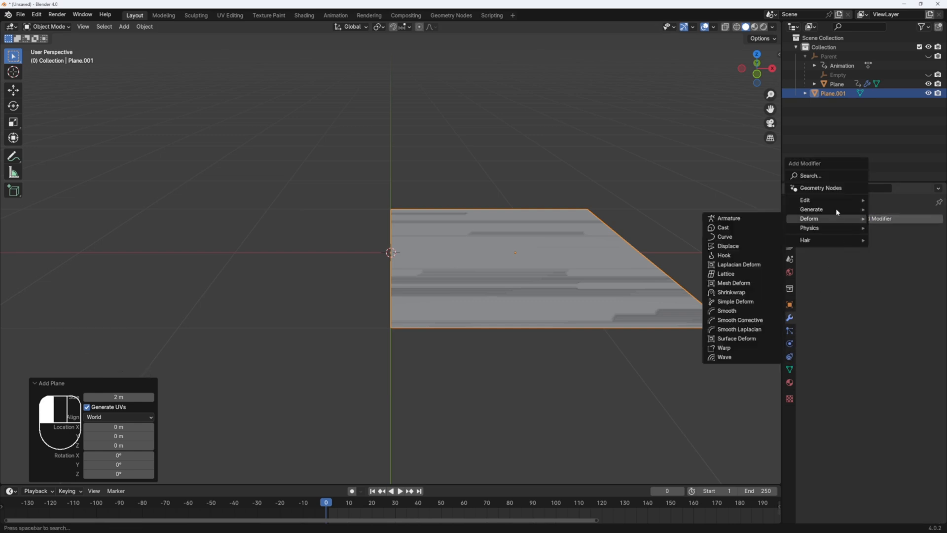
pyautogui.click(820, 188)
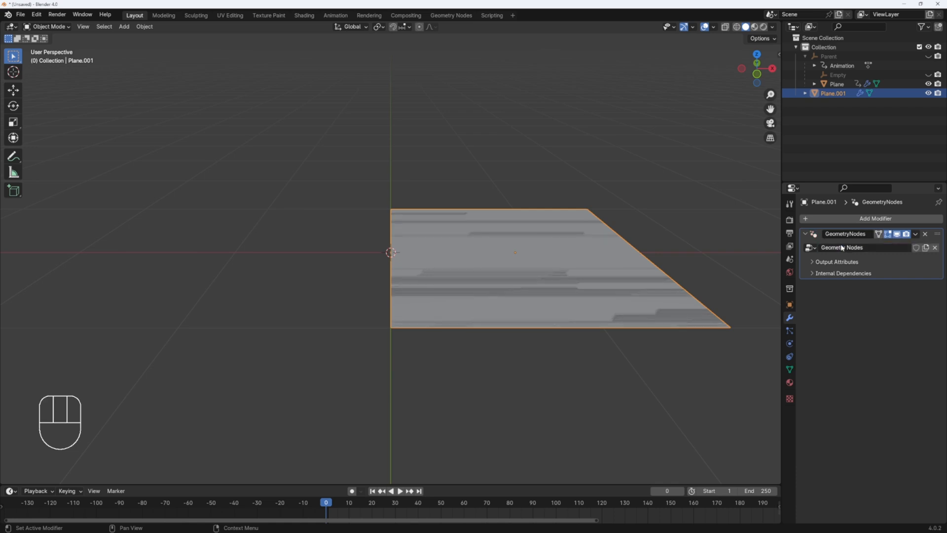
# Step: Switch to the Geometry Nodes workspace to edit Plane.001's node tree
pyautogui.click(450, 15)
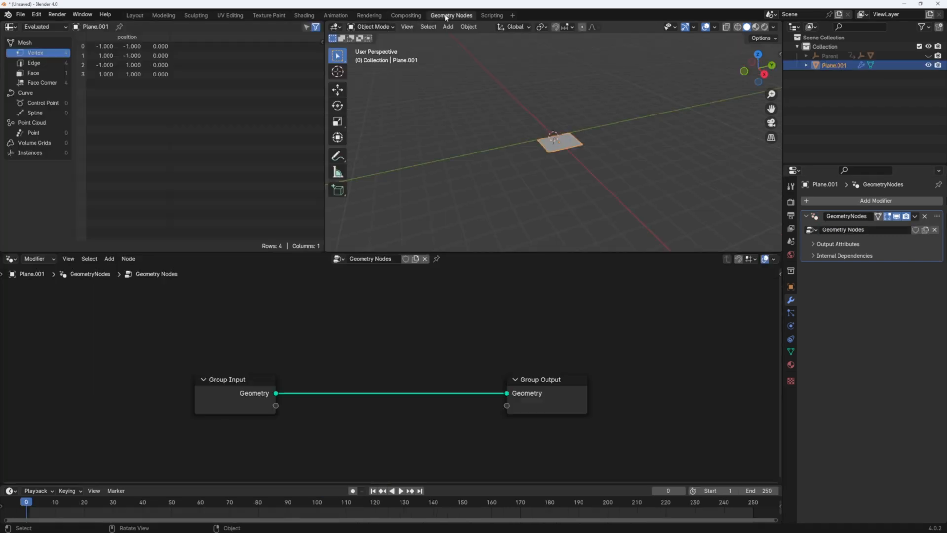
pyautogui.moveTo(254, 412)
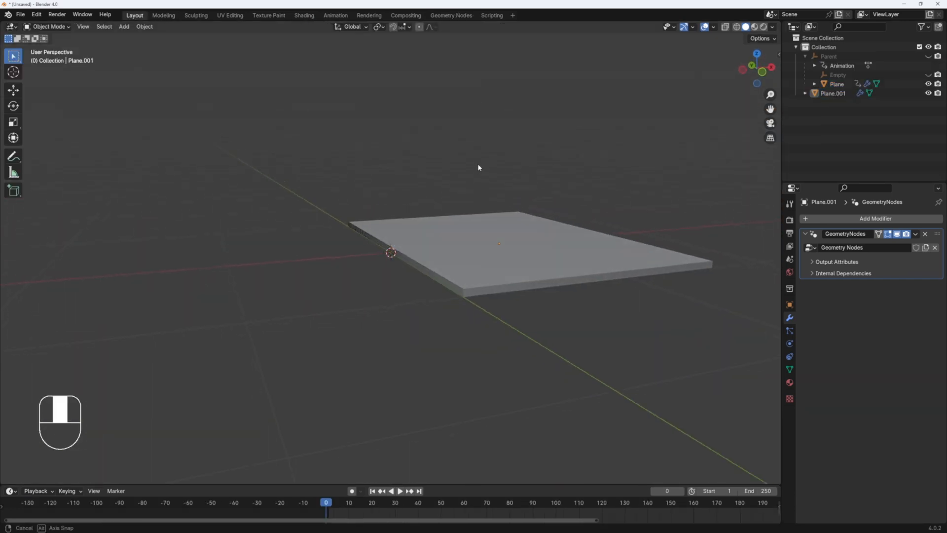
pyautogui.press('space')
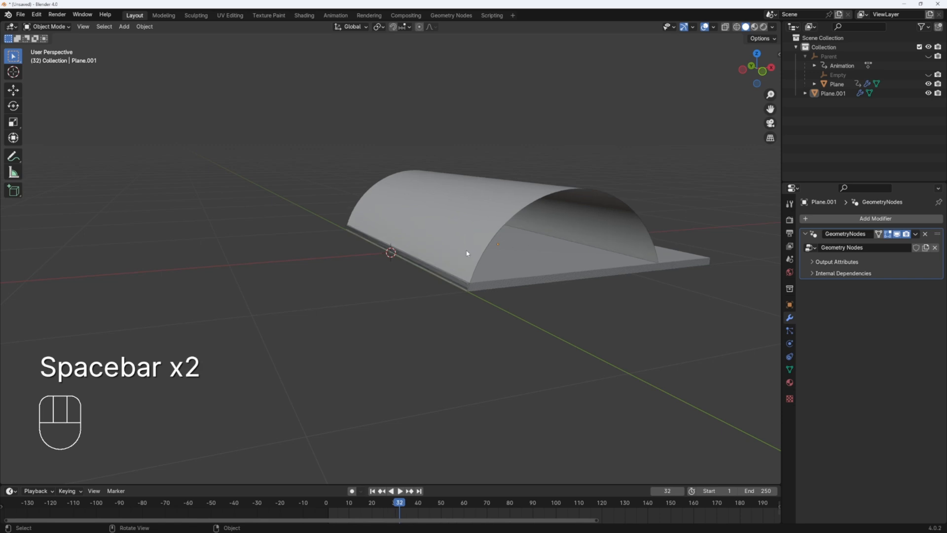
pyautogui.press('space')
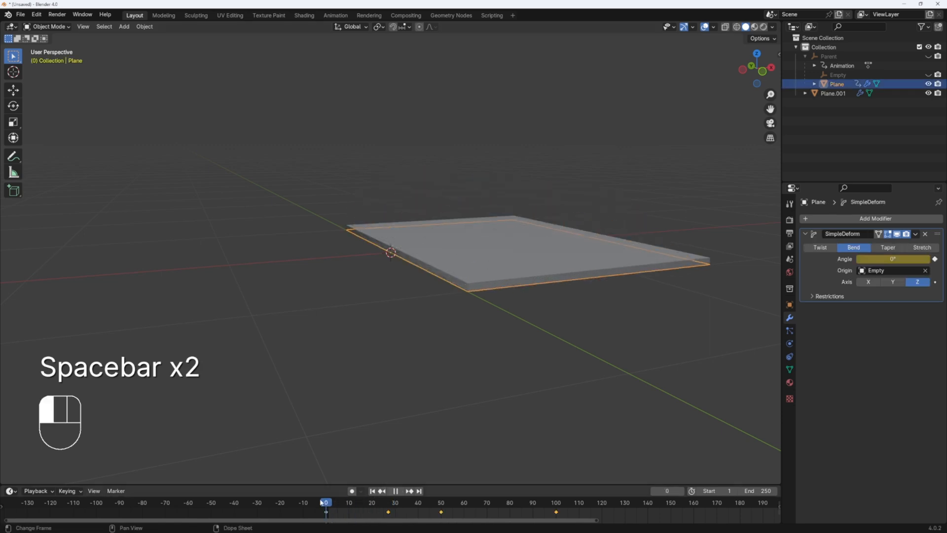
pyautogui.click(833, 93)
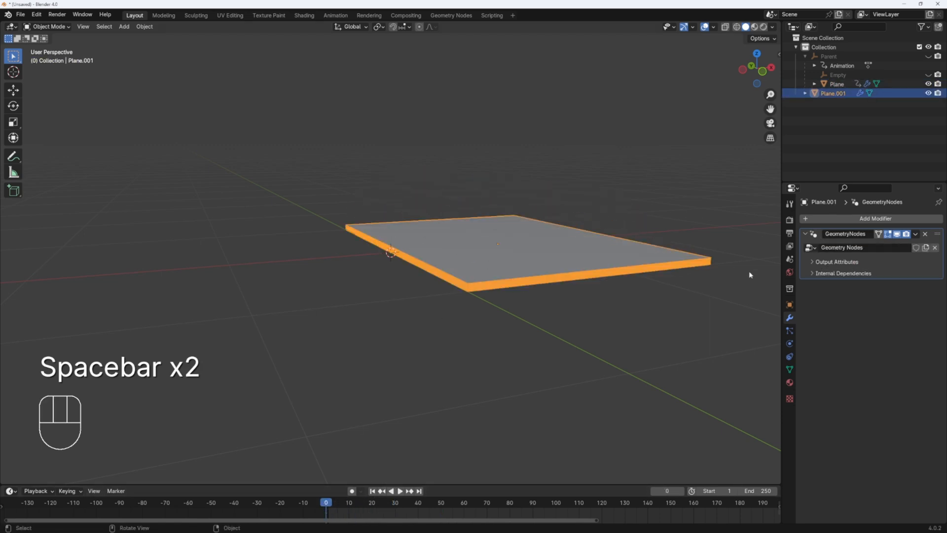
pyautogui.click(789, 304)
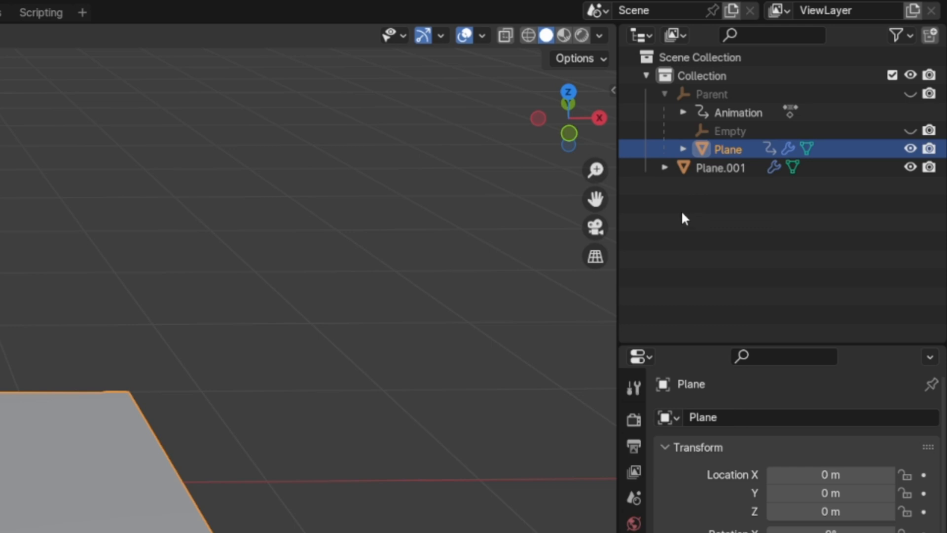
pyautogui.moveTo(682, 219)
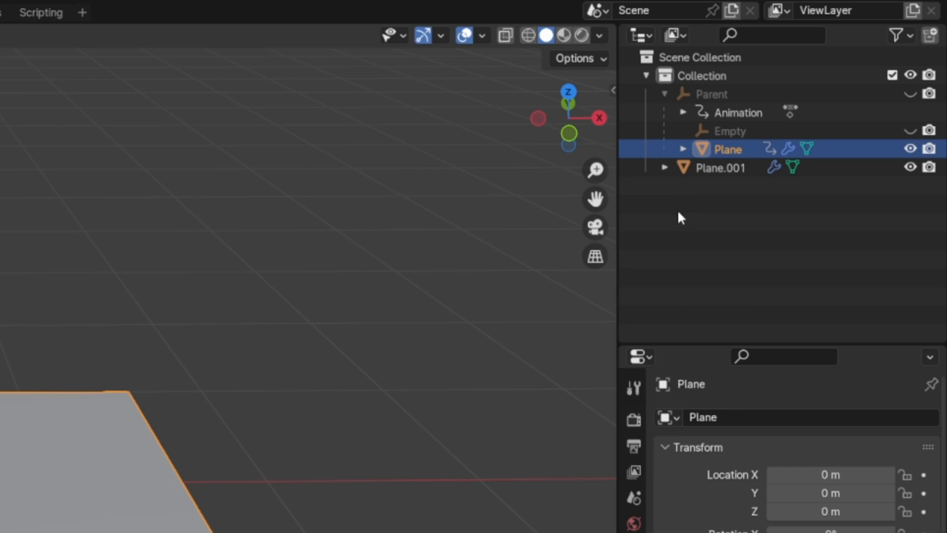
# Step: Duplicate the Parent page-flip hierarchy as Parent.001 from the Outliner
pyautogui.rightClick(677, 217)
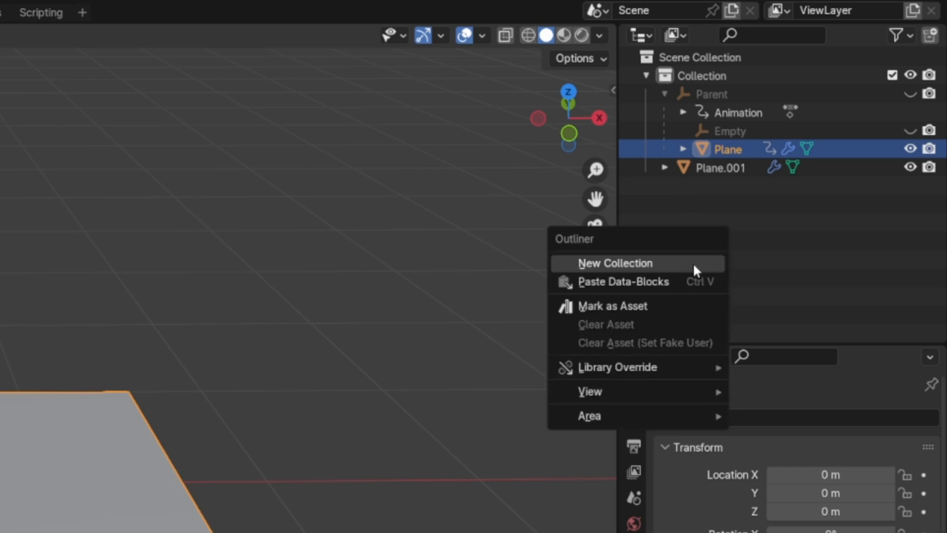
pyautogui.click(614, 262)
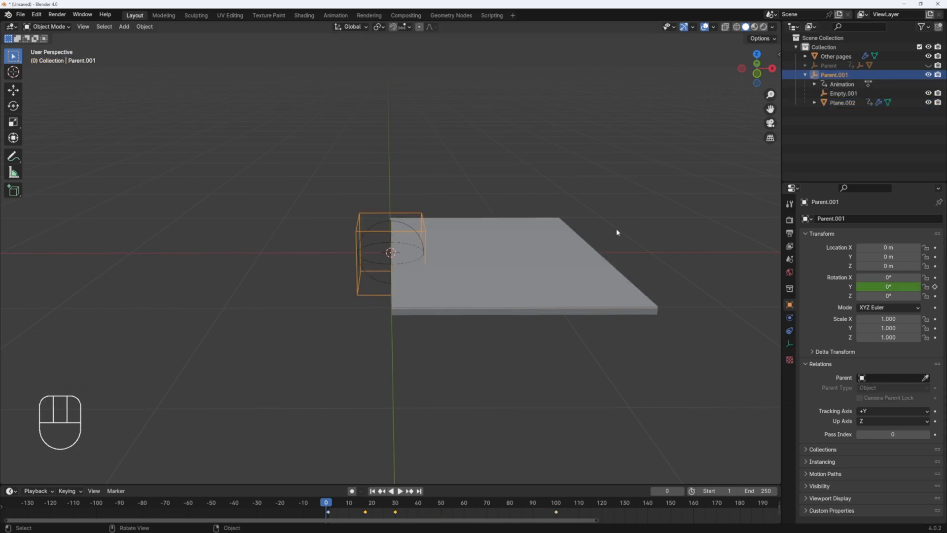
pyautogui.moveTo(456, 481)
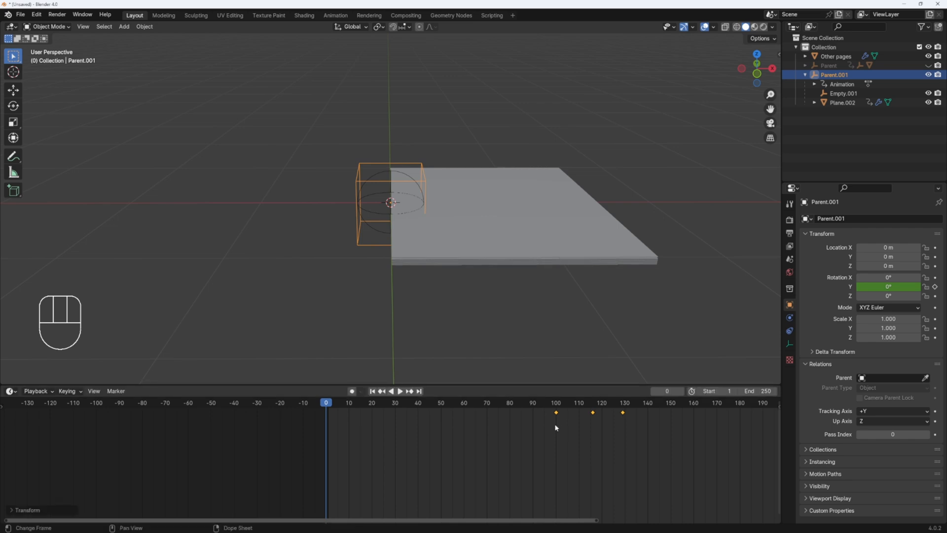
# Step: Shift Plane.002's flip keyframes 100 frames later and preview both page flips
pyautogui.click(842, 101)
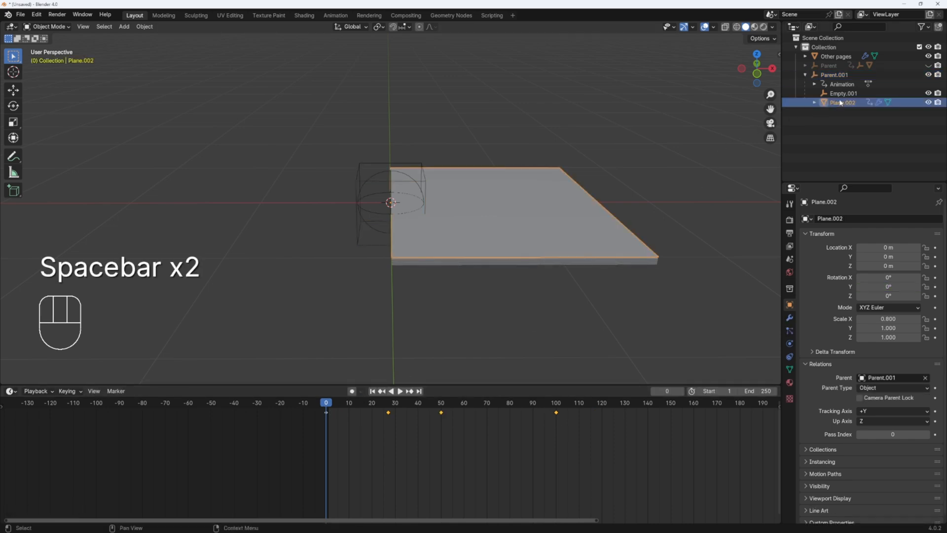
pyautogui.moveTo(625, 272)
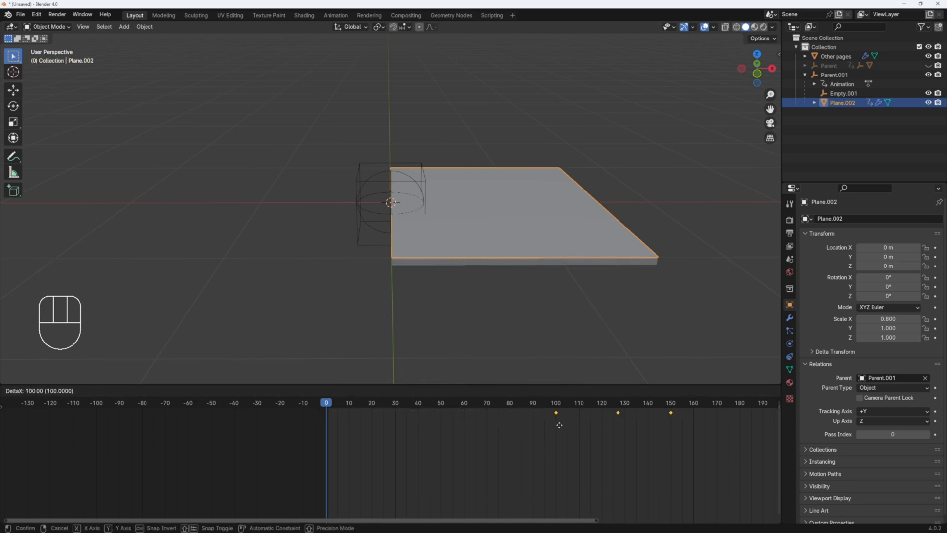
pyautogui.press('space')
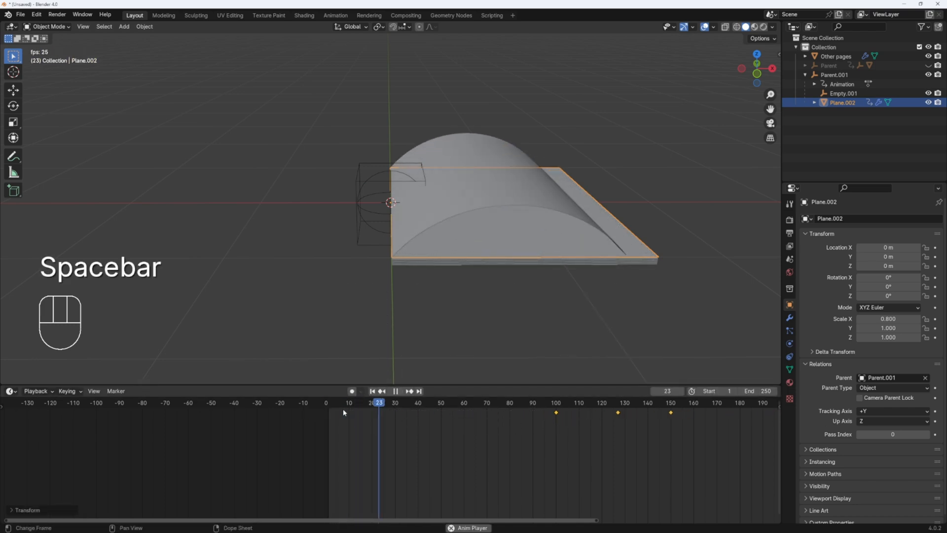
pyautogui.press('space')
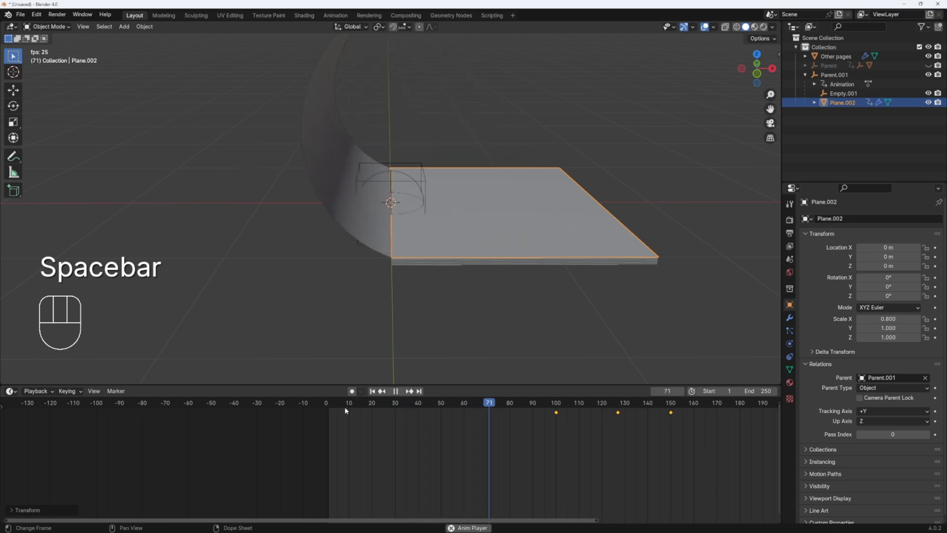
pyautogui.press('space')
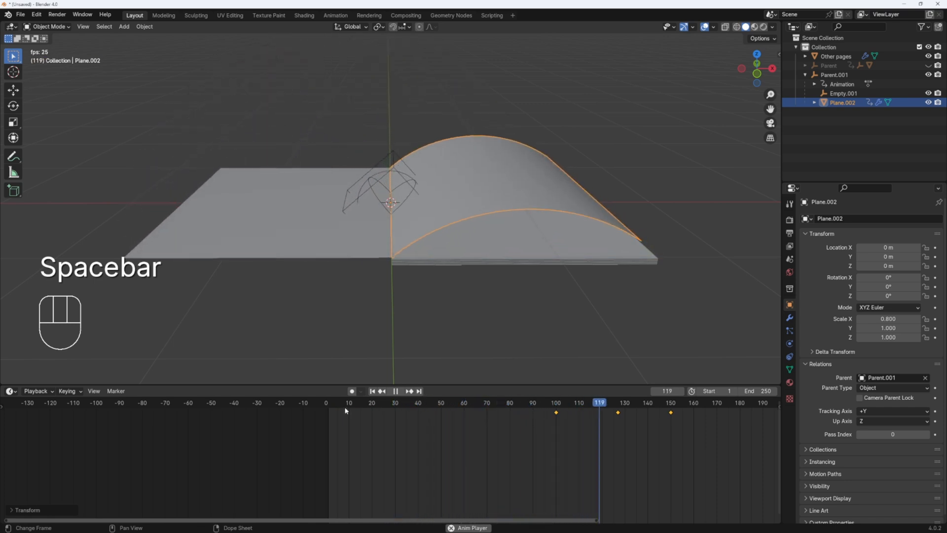
pyautogui.press('space')
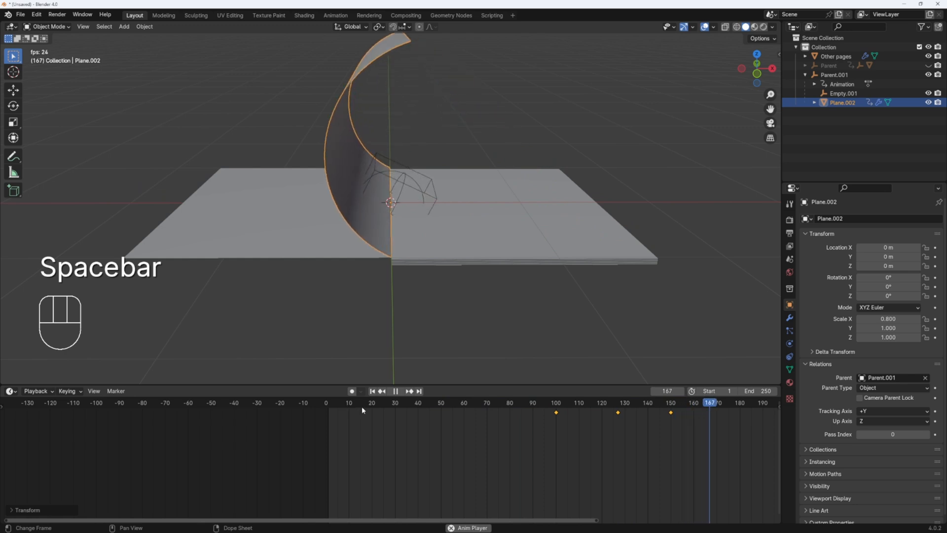
pyautogui.press('space')
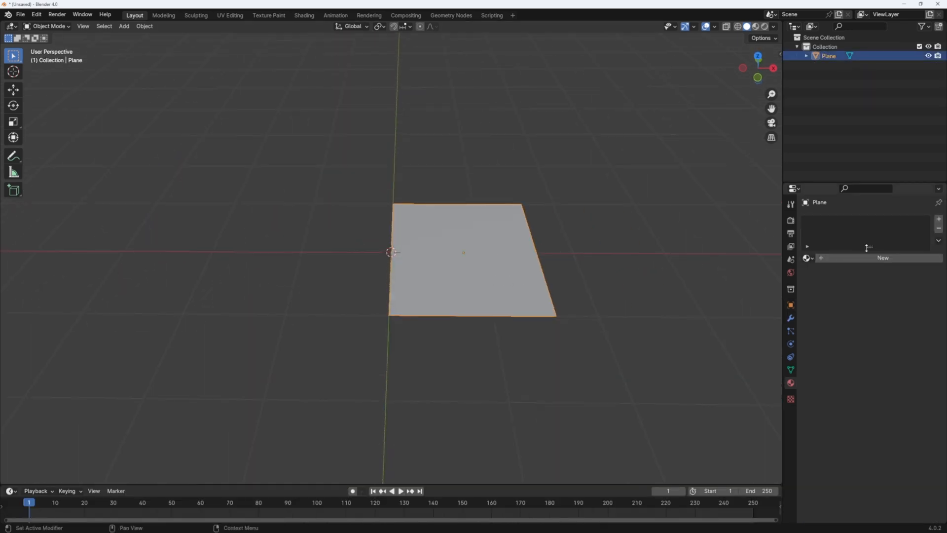
# Step: Create a new material for the page and bring two comic images into its Shading node tree
pyautogui.click(882, 257)
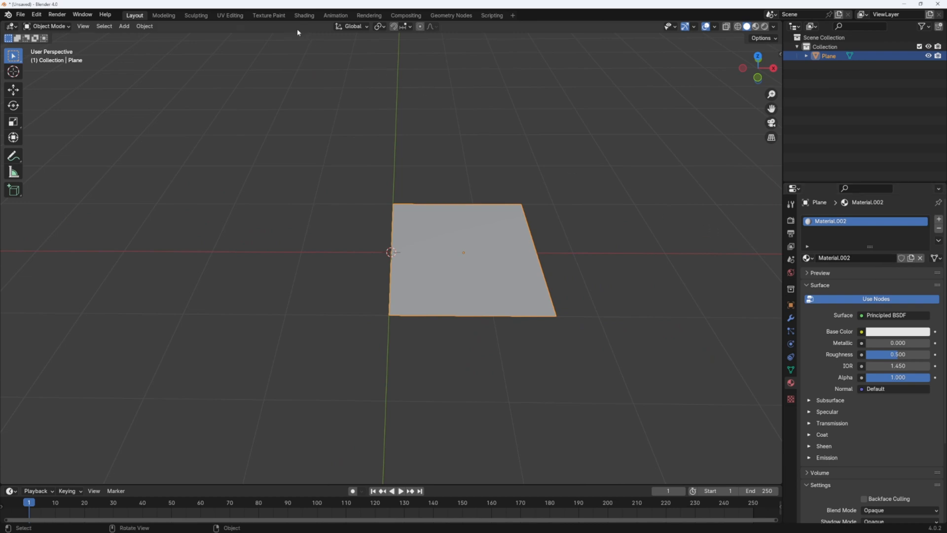
pyautogui.click(304, 14)
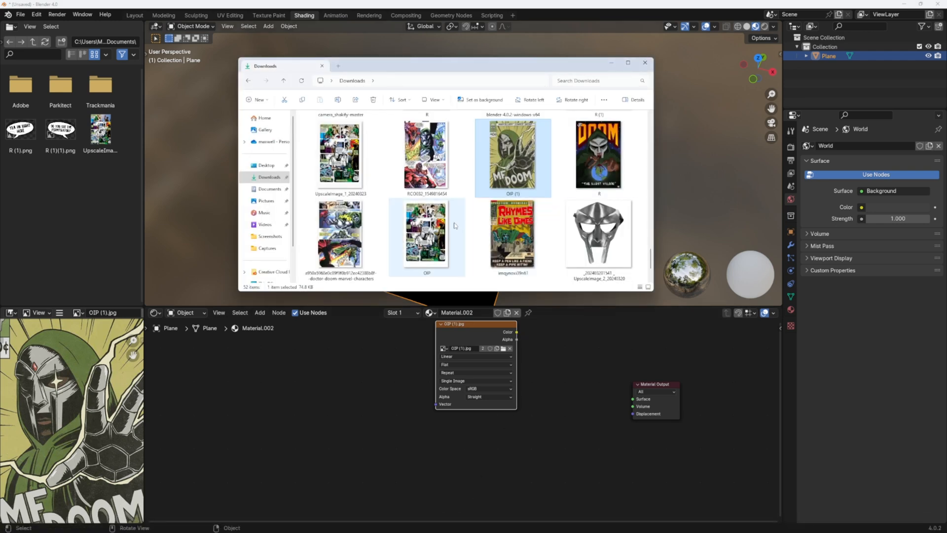
pyautogui.click(426, 236)
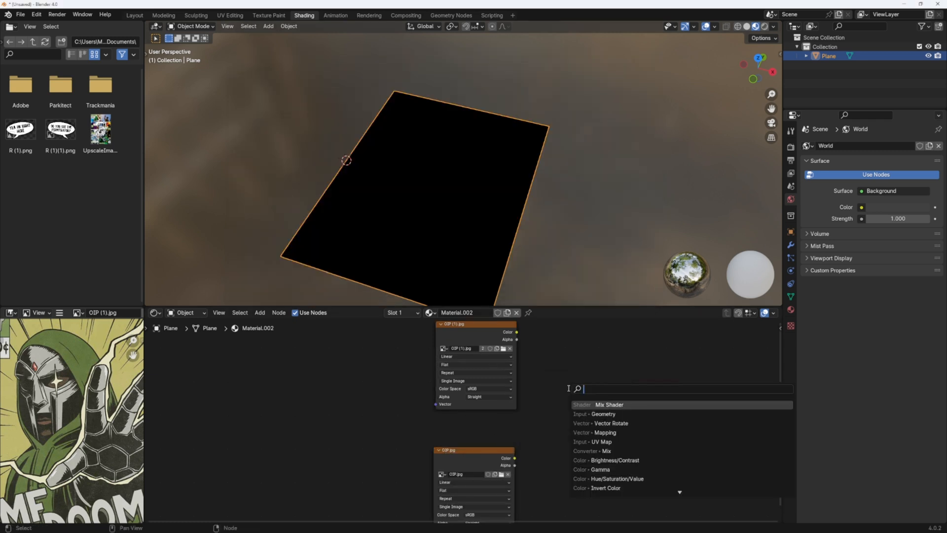
# Step: Add a Mix Shader node (searched as MIX) to blend the two comic images
pyautogui.write('MIX')
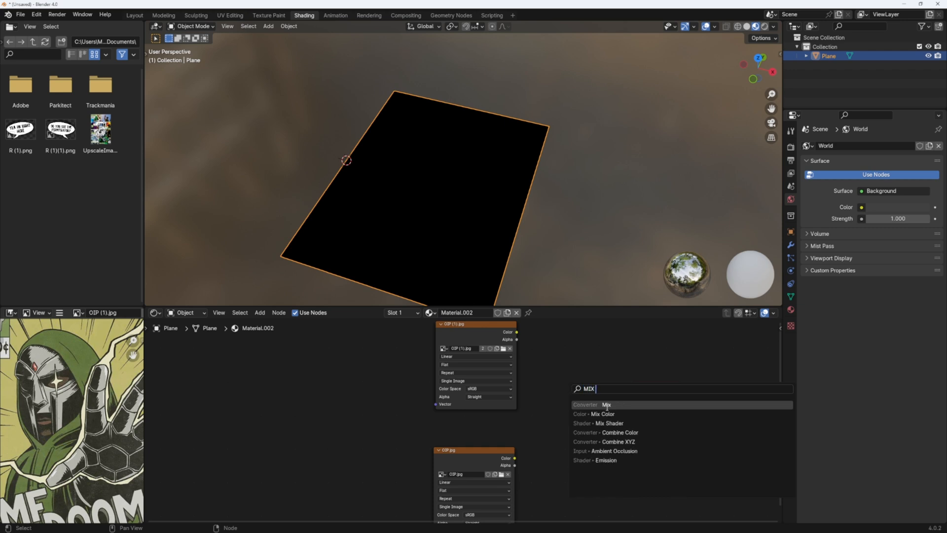
pyautogui.click(608, 423)
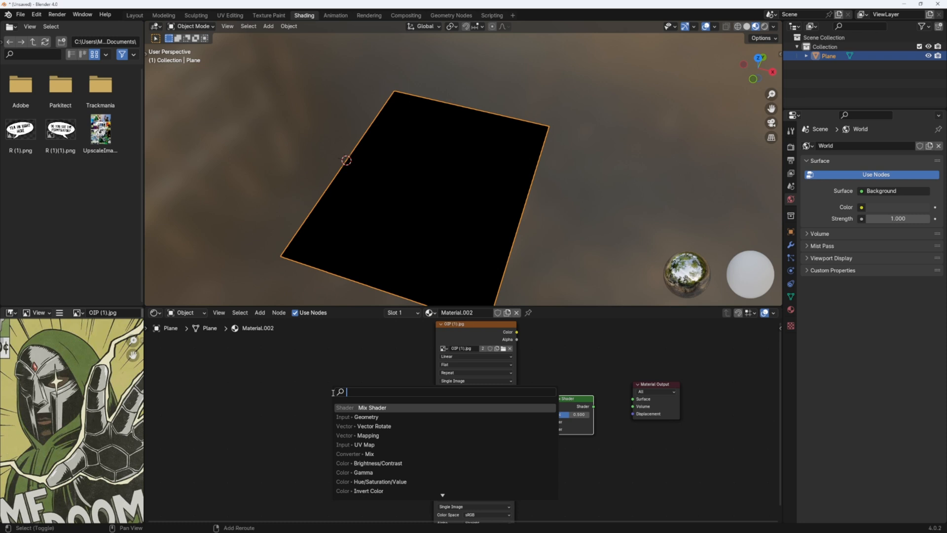
pyautogui.click(364, 417)
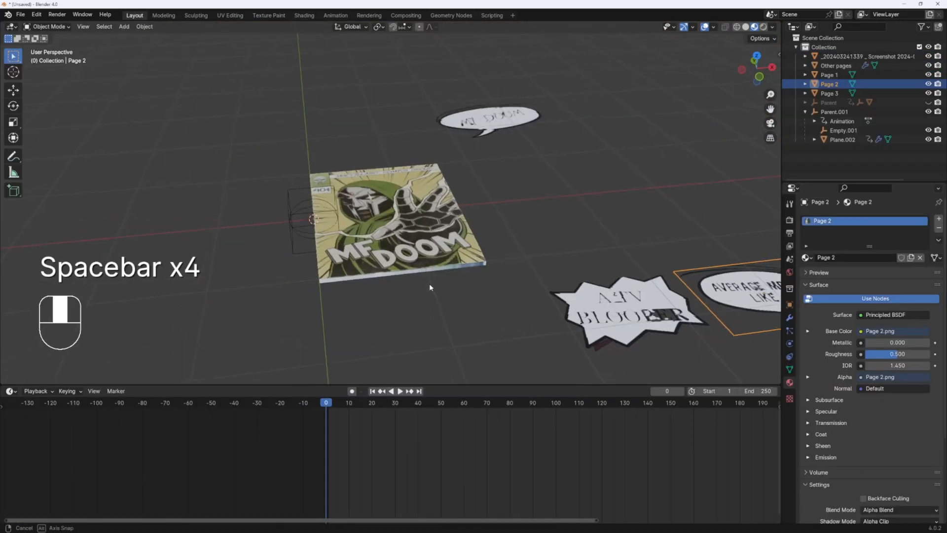
# Step: Add a camera and fly it so the comic book page fills its view
pyautogui.press('shift+a')
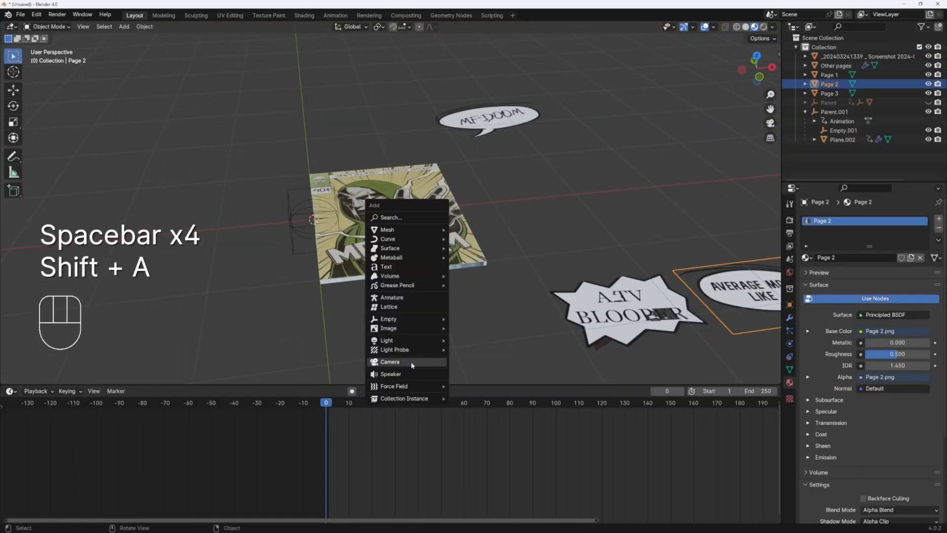
pyautogui.click(390, 361)
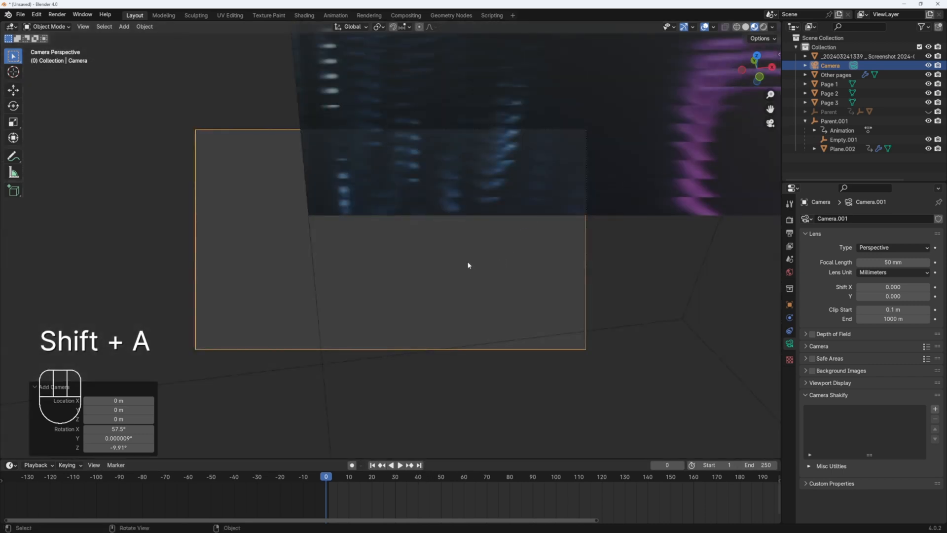
pyautogui.press('f3')
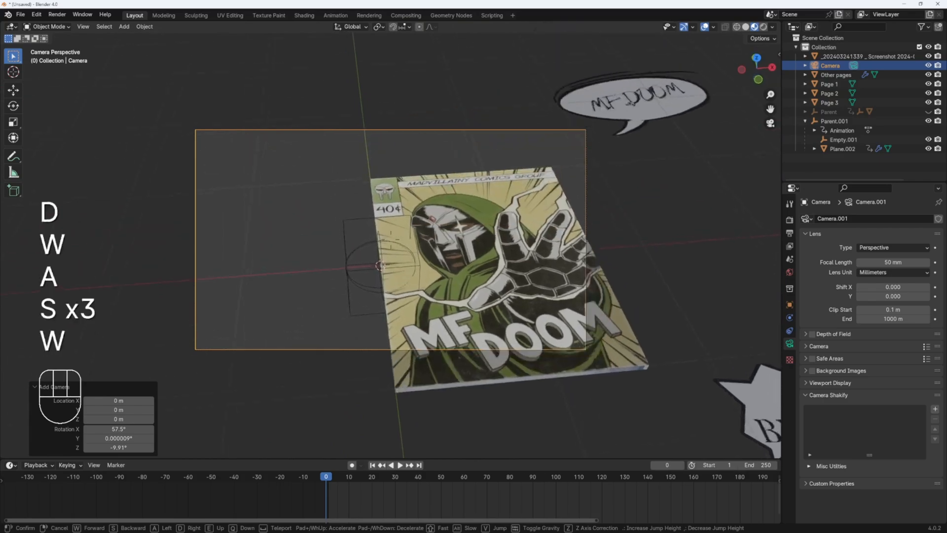
pyautogui.press('space')
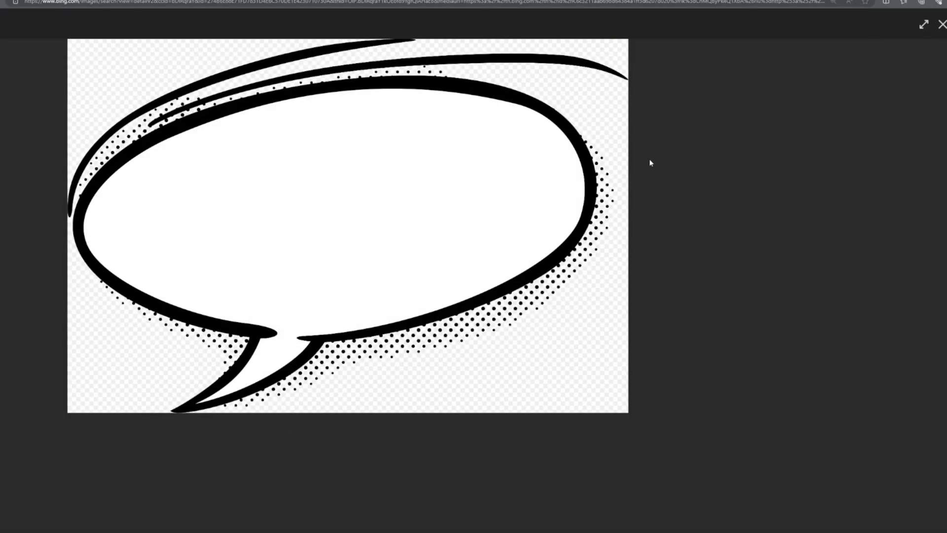
# Step: Upload the speech bubble PNG to Fotor and letter it 'Yea Im Right here'
pyautogui.click(308, 431)
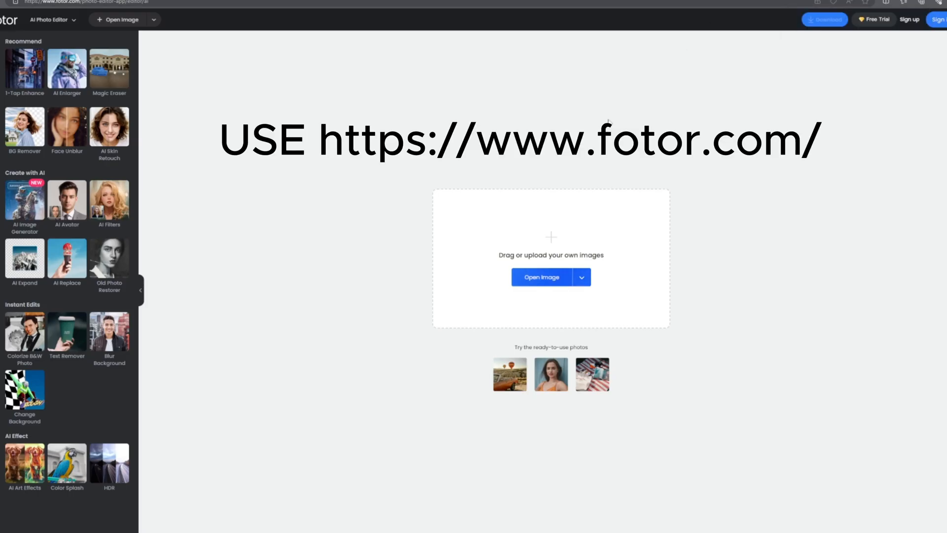
pyautogui.click(540, 276)
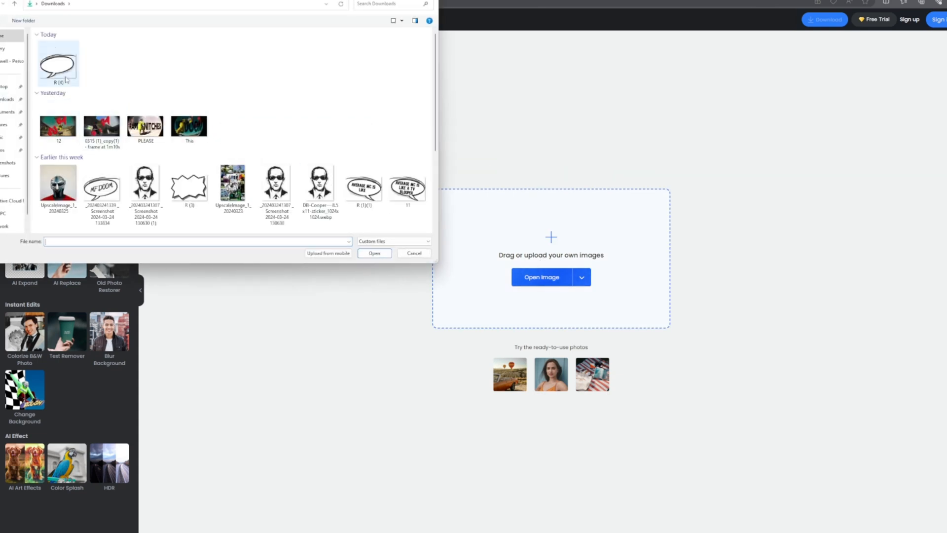
pyautogui.click(374, 254)
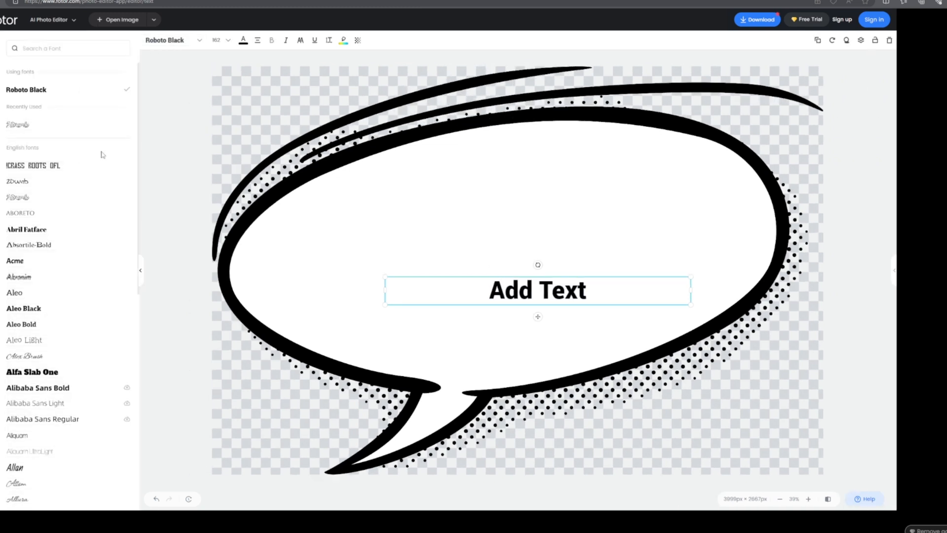
pyautogui.write('Yea Im')
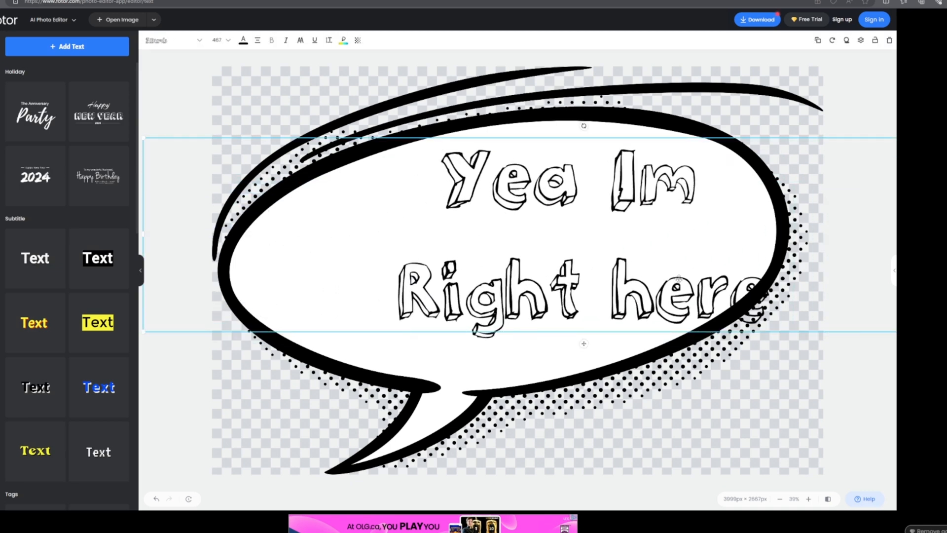
pyautogui.click(757, 20)
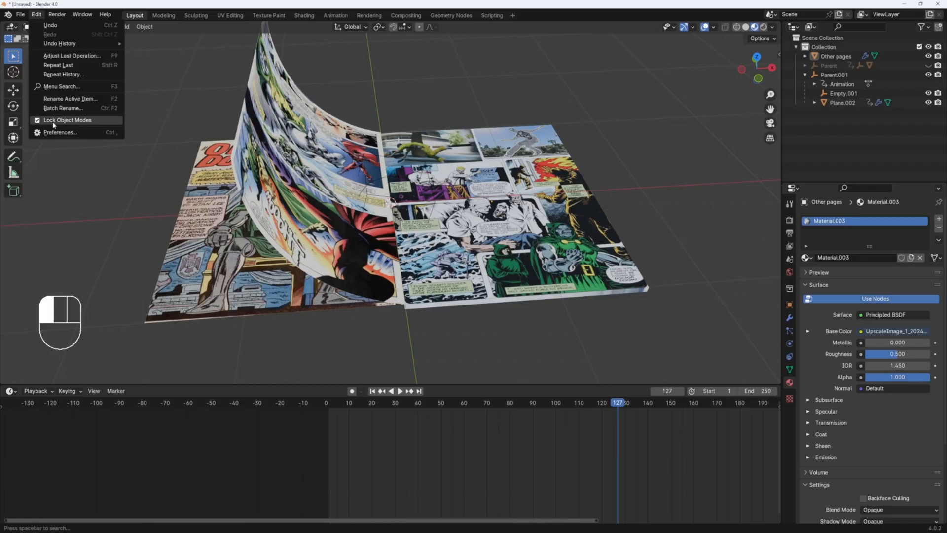
# Step: Enable the Import Images as Planes add-on in Preferences by searching 'ima'
pyautogui.click(60, 132)
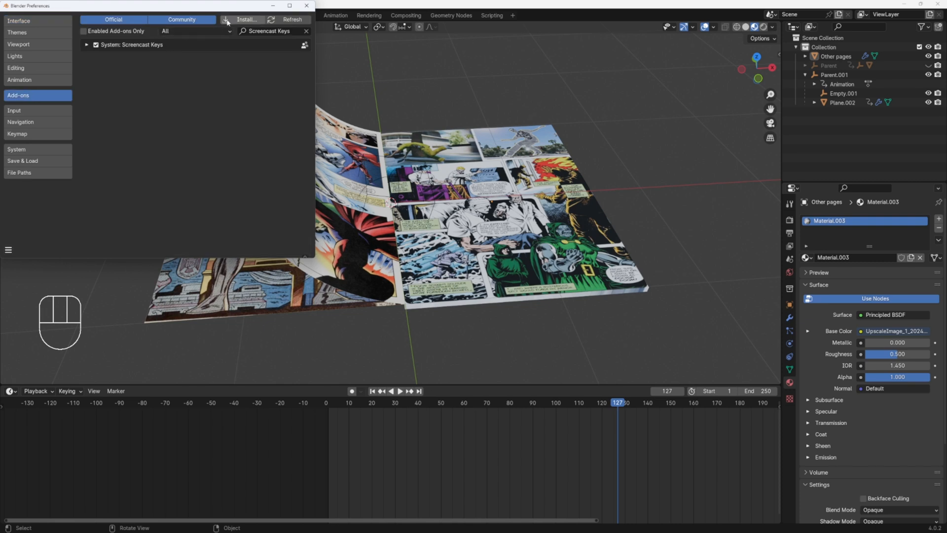
pyautogui.click(306, 31)
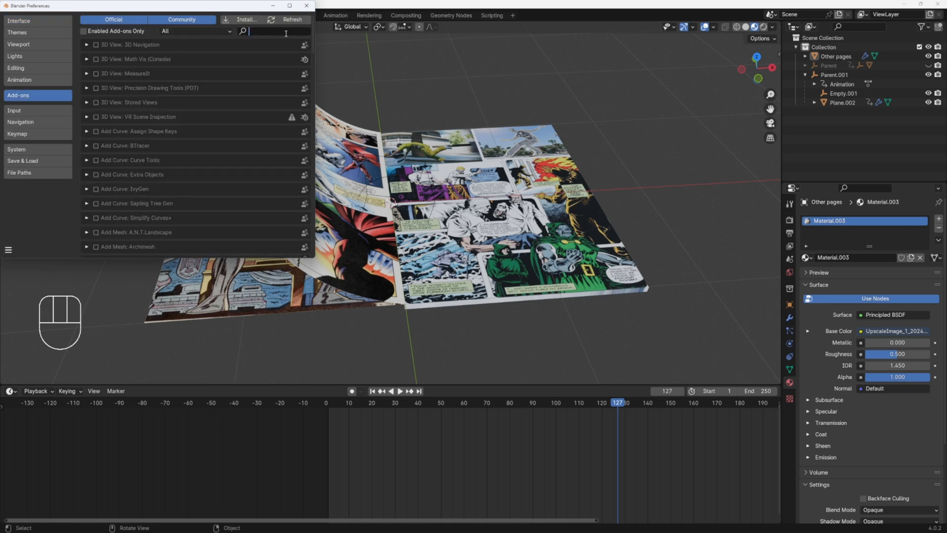
pyautogui.write('image')
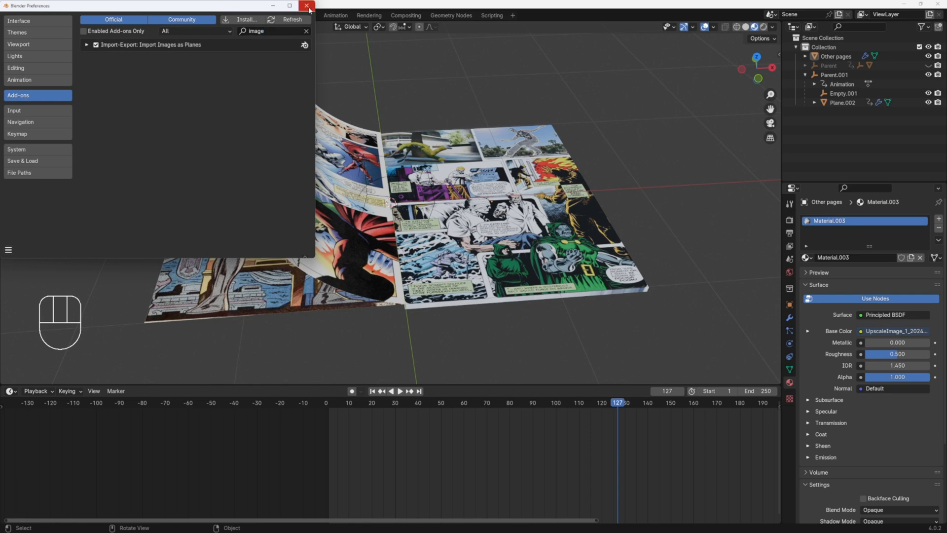
pyautogui.click(308, 6)
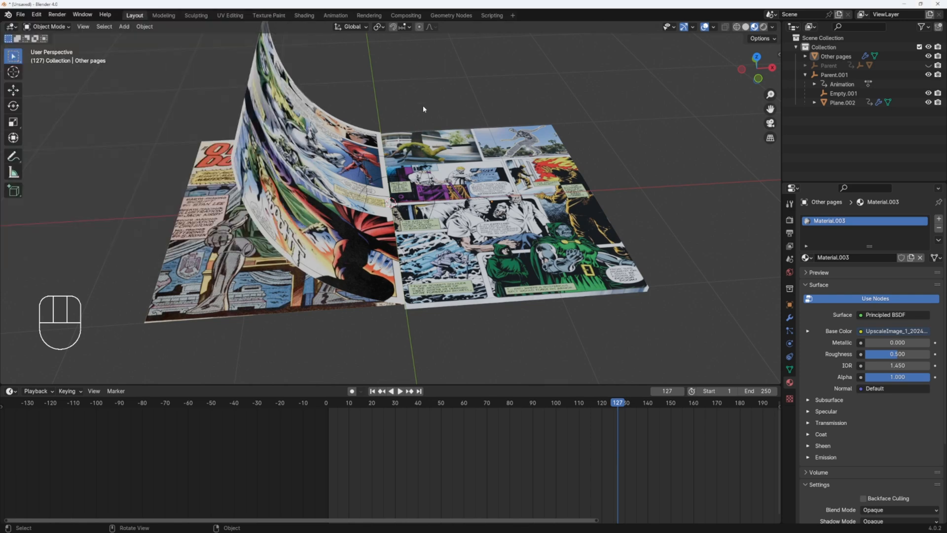
pyautogui.press('shift+a')
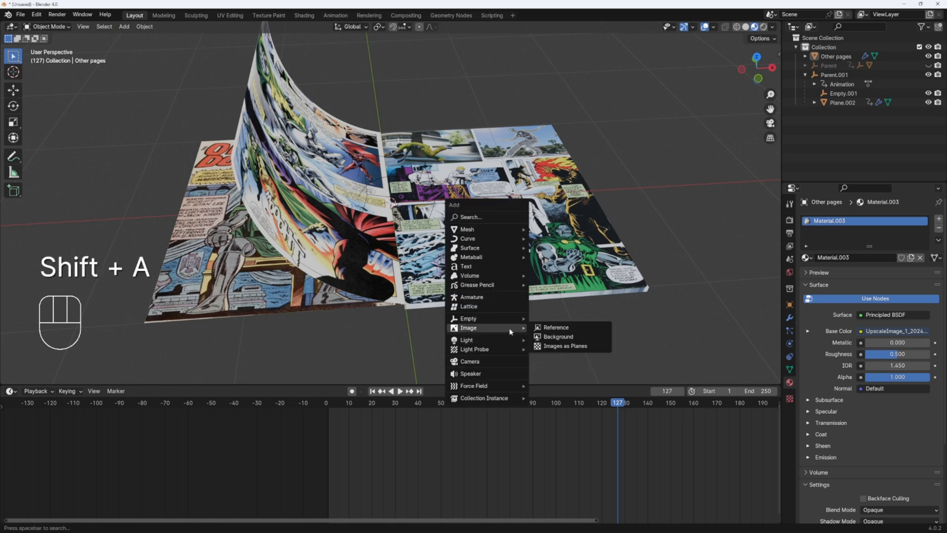
# Step: Import the captioned speech bubble PNG from Downloads as an image plane
pyautogui.click(564, 347)
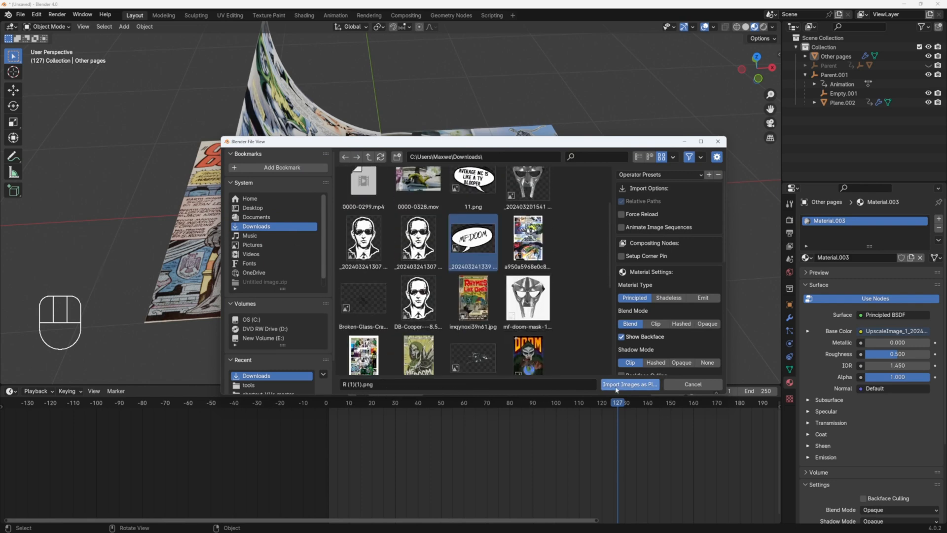
pyautogui.click(629, 384)
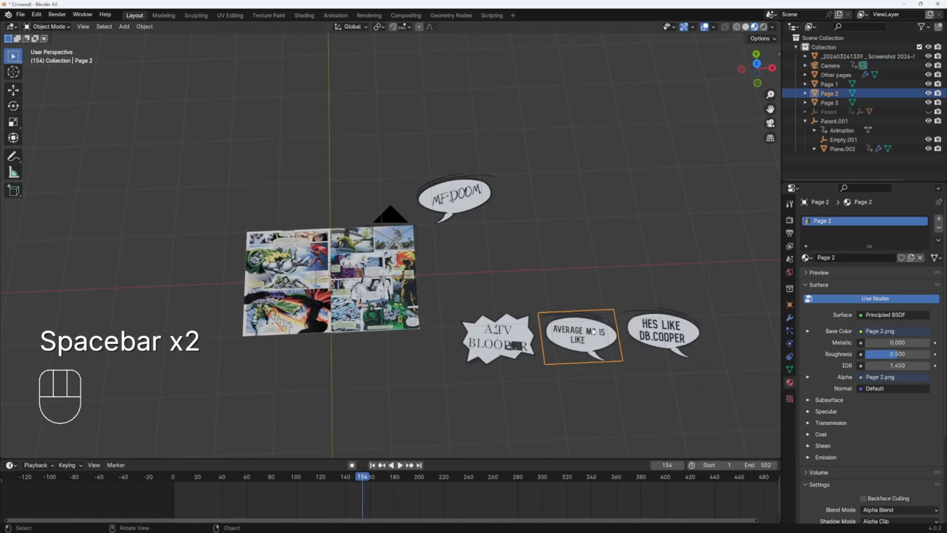
pyautogui.press('g')
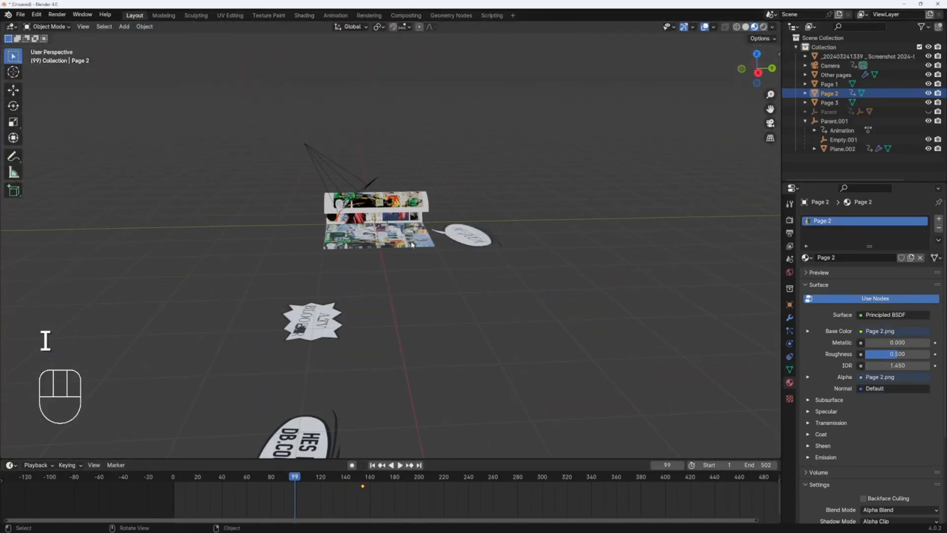
# Step: Move the first speech bubble onto the page, keyframe its Location, Rotation & Scale and preview
pyautogui.press('g')
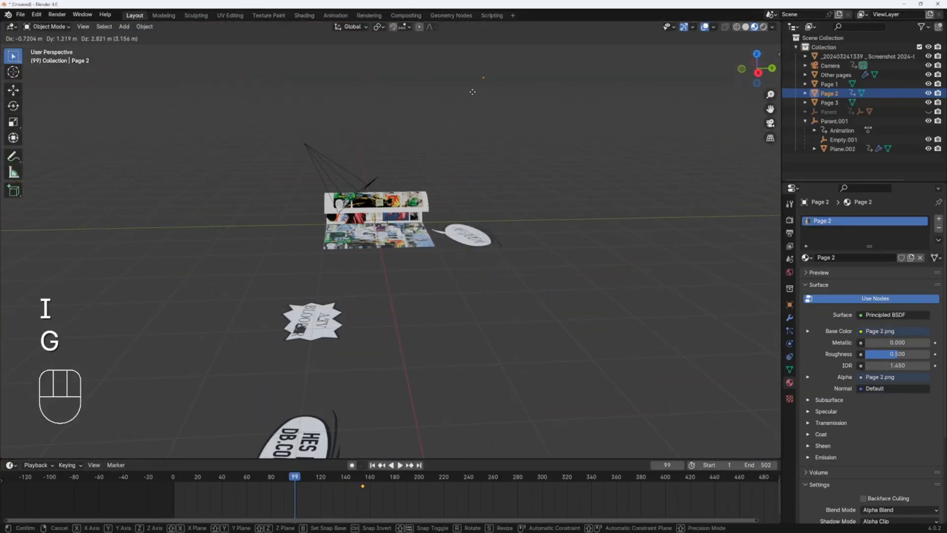
pyautogui.moveTo(470, 195)
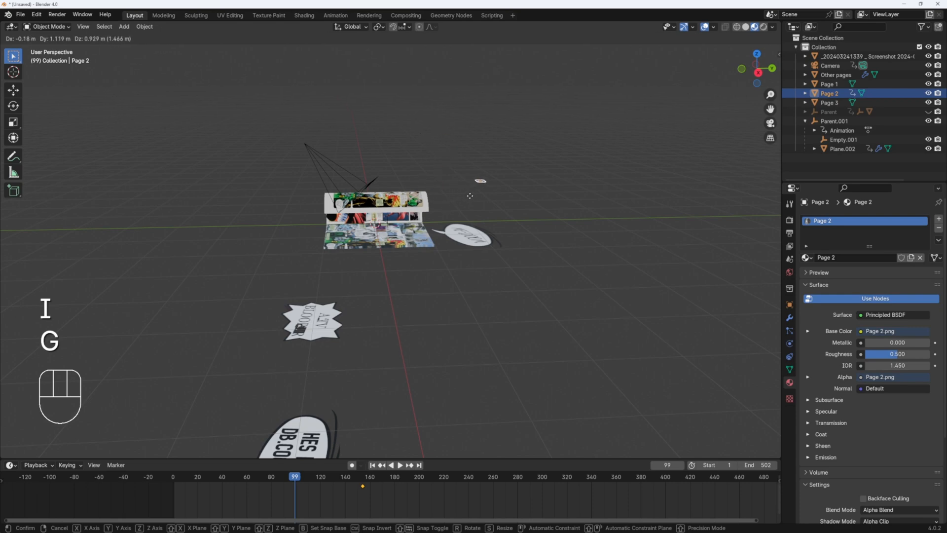
pyautogui.press('i')
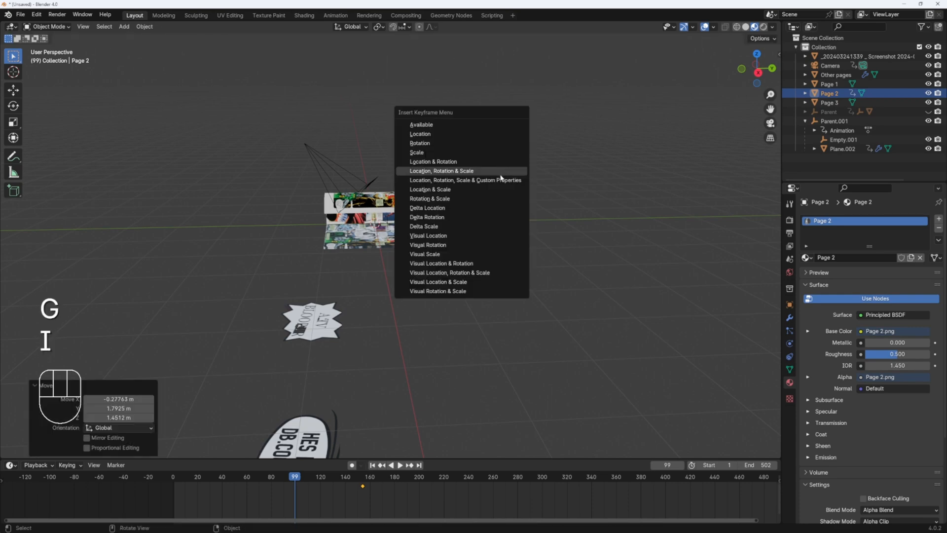
pyautogui.press('space')
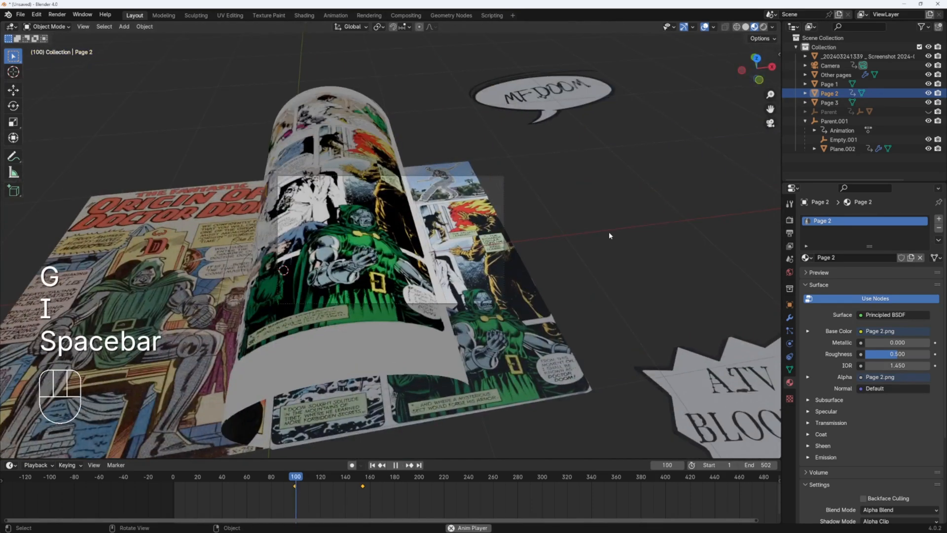
pyautogui.press('space')
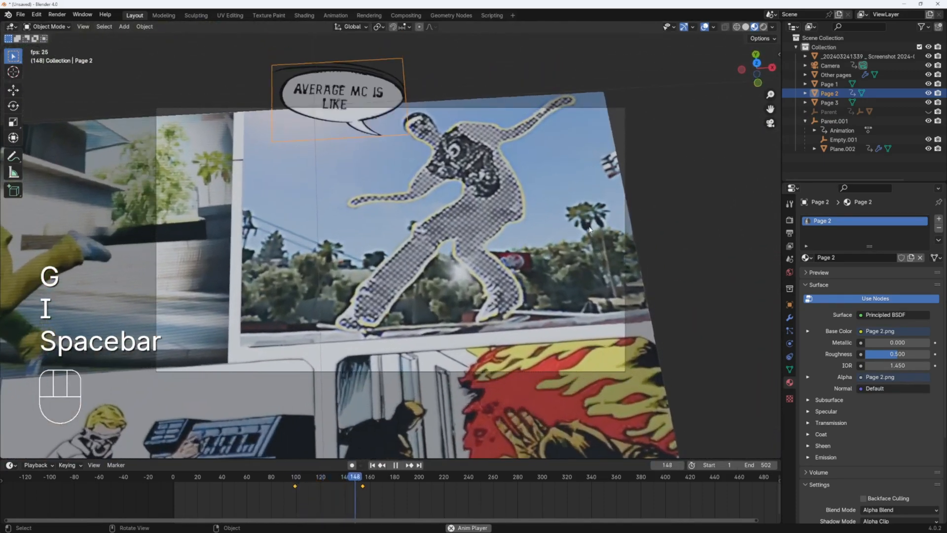
pyautogui.press('space')
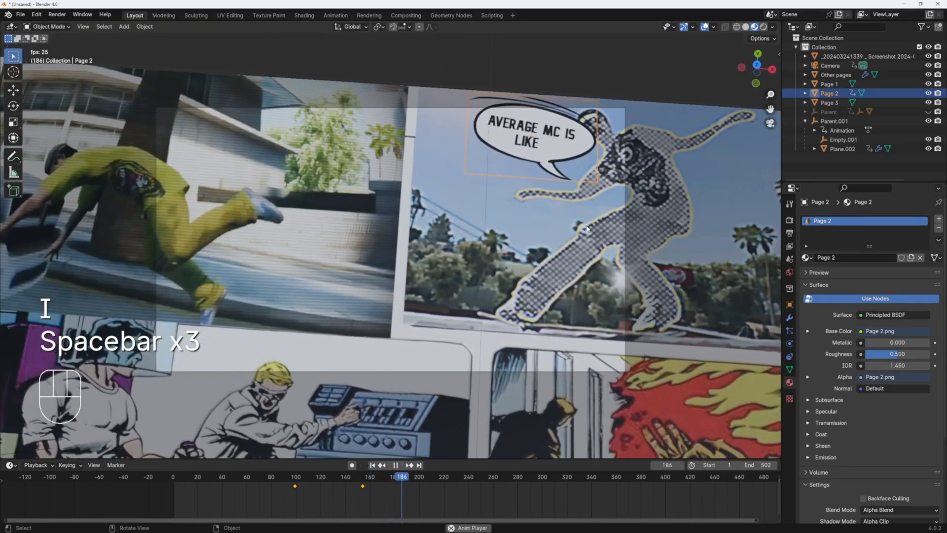
pyautogui.press('space')
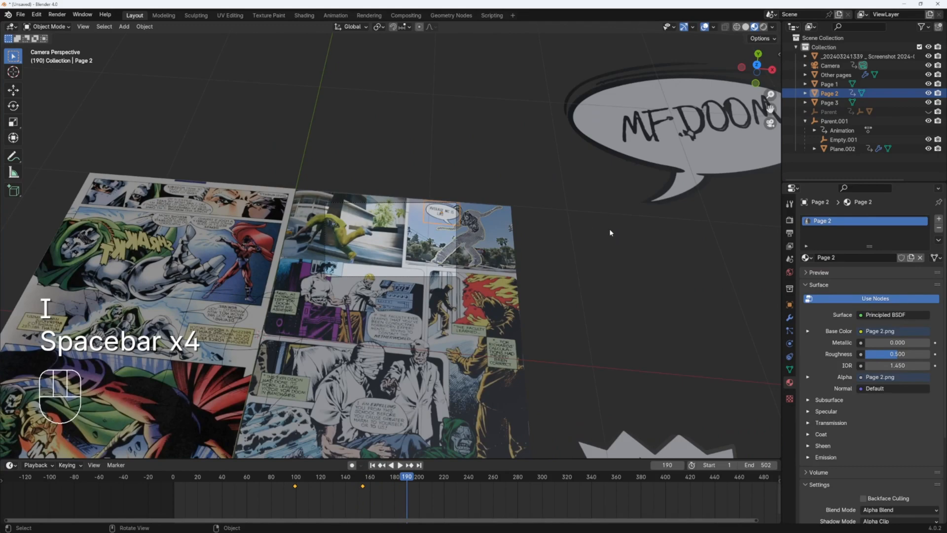
# Step: Position and keyframe the remaining bubbles, including MF DOOM, and review the playback
pyautogui.press('g')
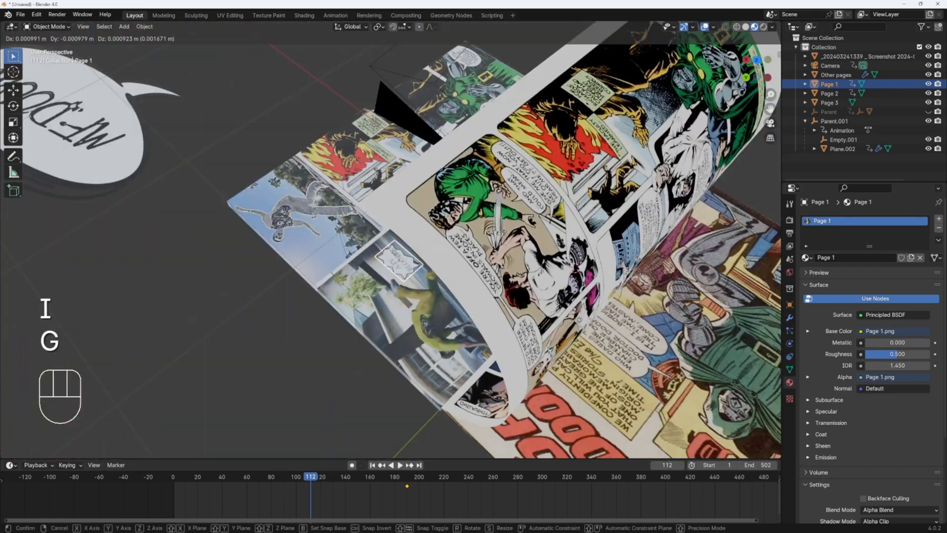
pyautogui.press('space')
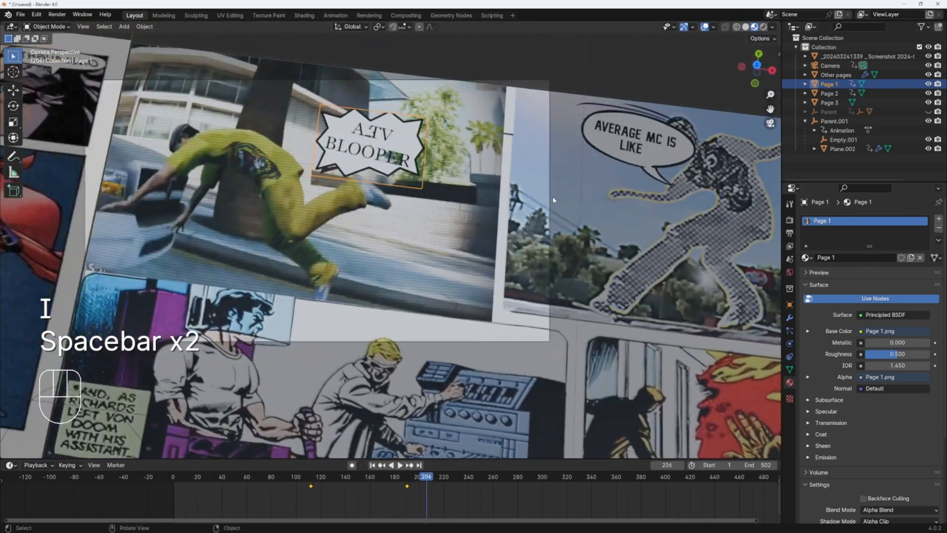
pyautogui.press('space')
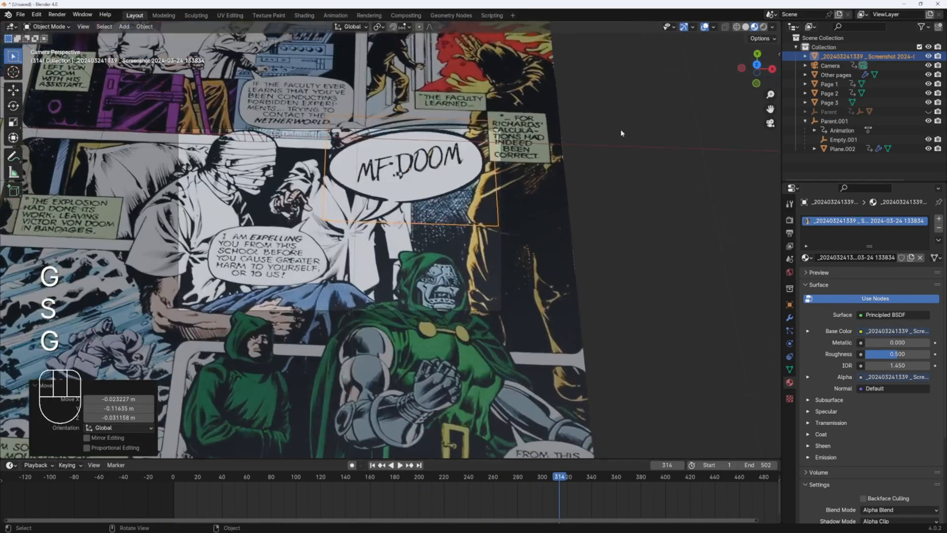
pyautogui.press('space')
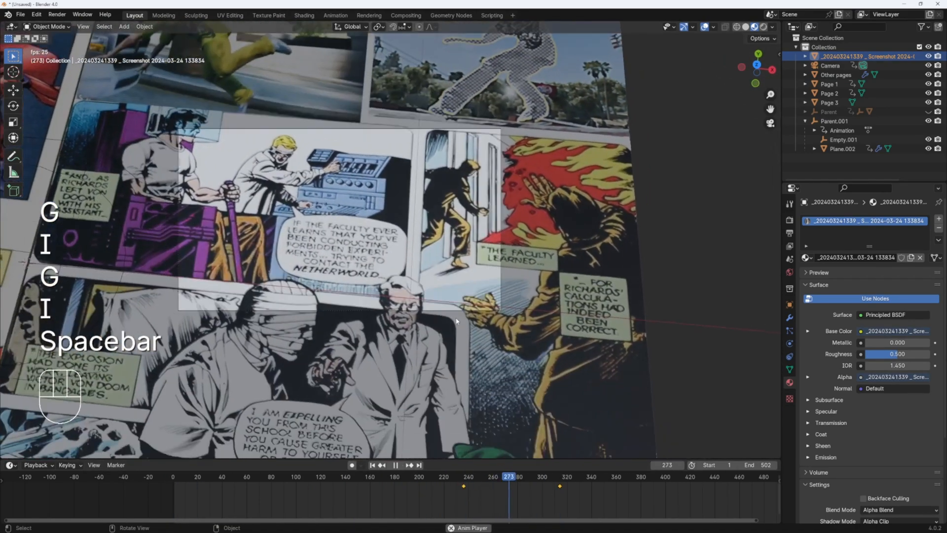
pyautogui.press('space')
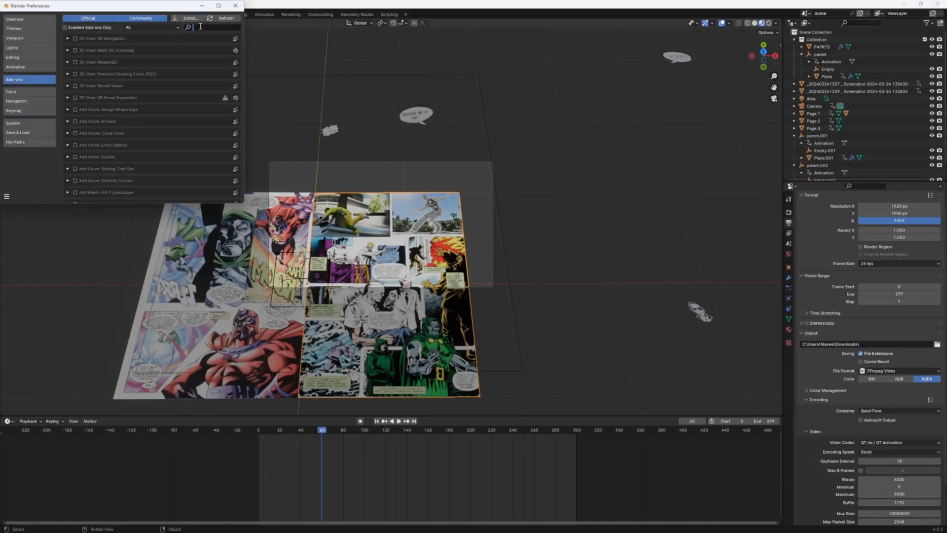
# Step: Find the Screencast Keys add-on and set its mouse size to 22
pyautogui.click(235, 6)
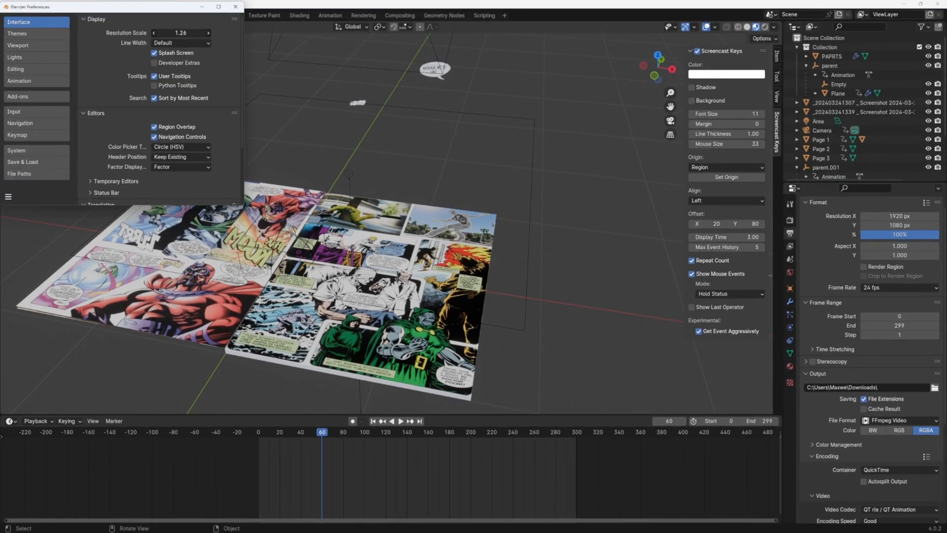
pyautogui.click(235, 7)
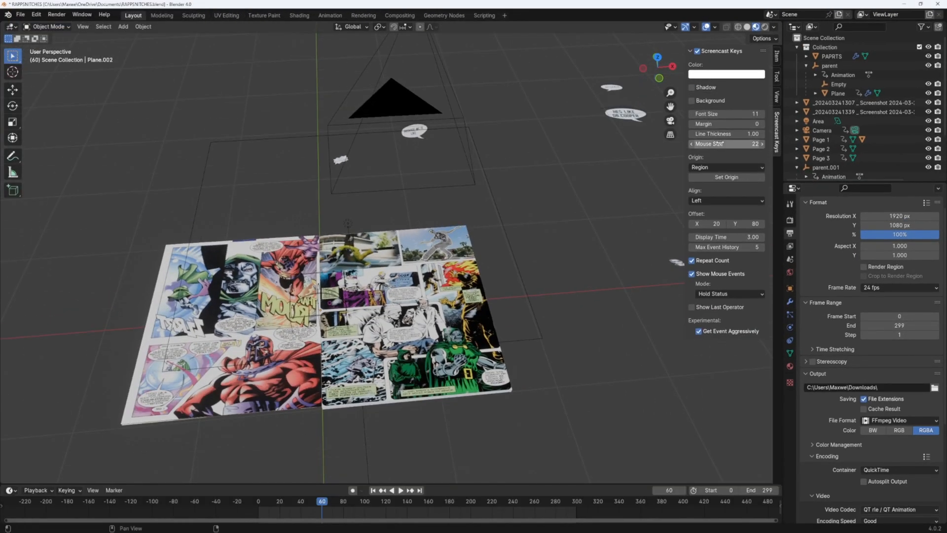